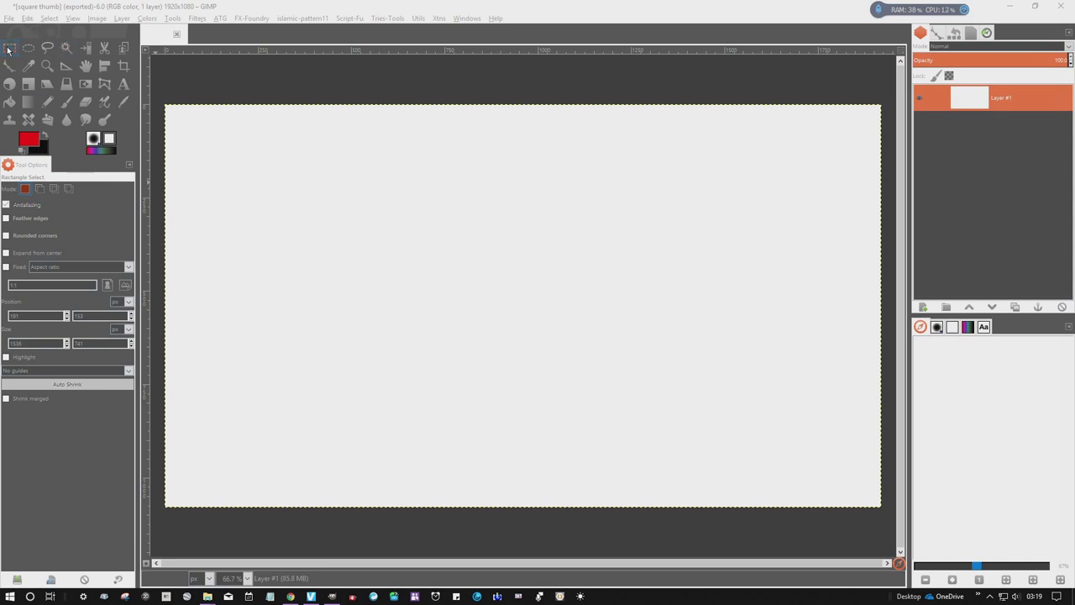
Select a rectangle near the canvas centre and fill it with the red foreground colour
left_click_drag(416, 228, 588, 285)
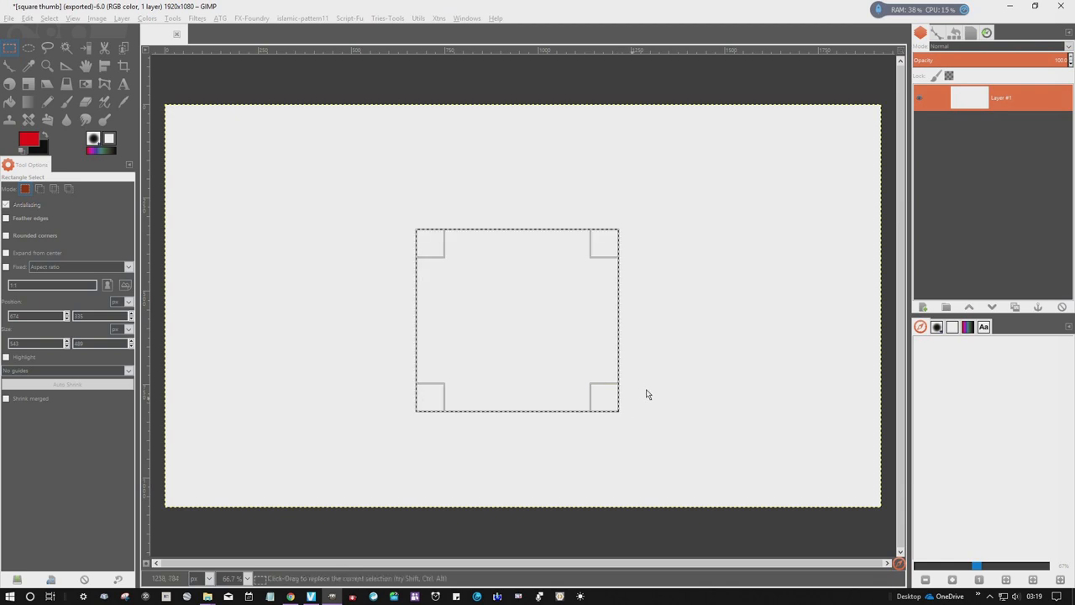
left_click(20, 17)
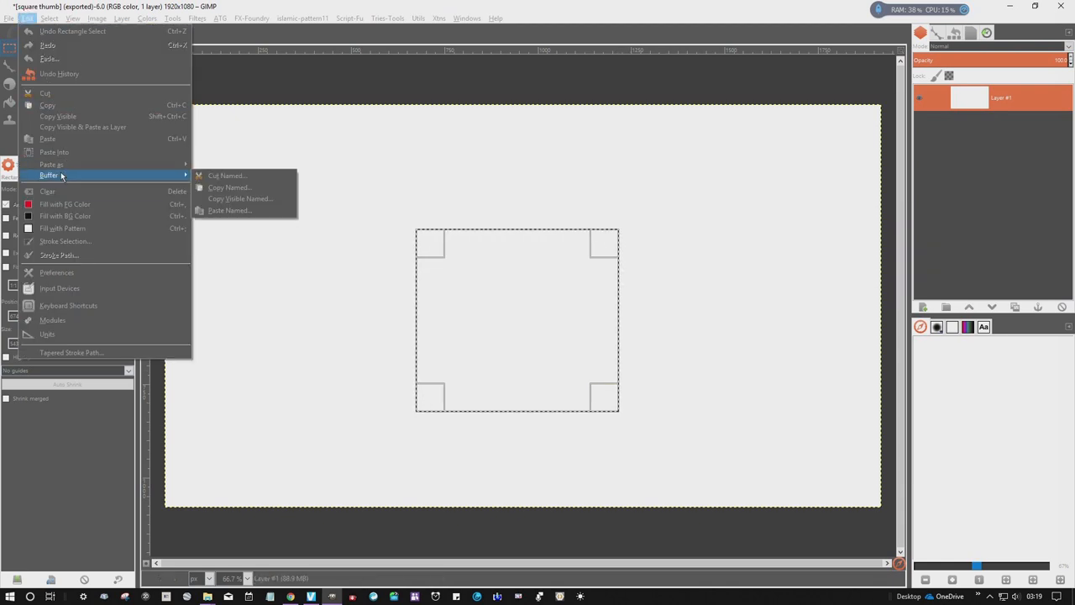
left_click(64, 203)
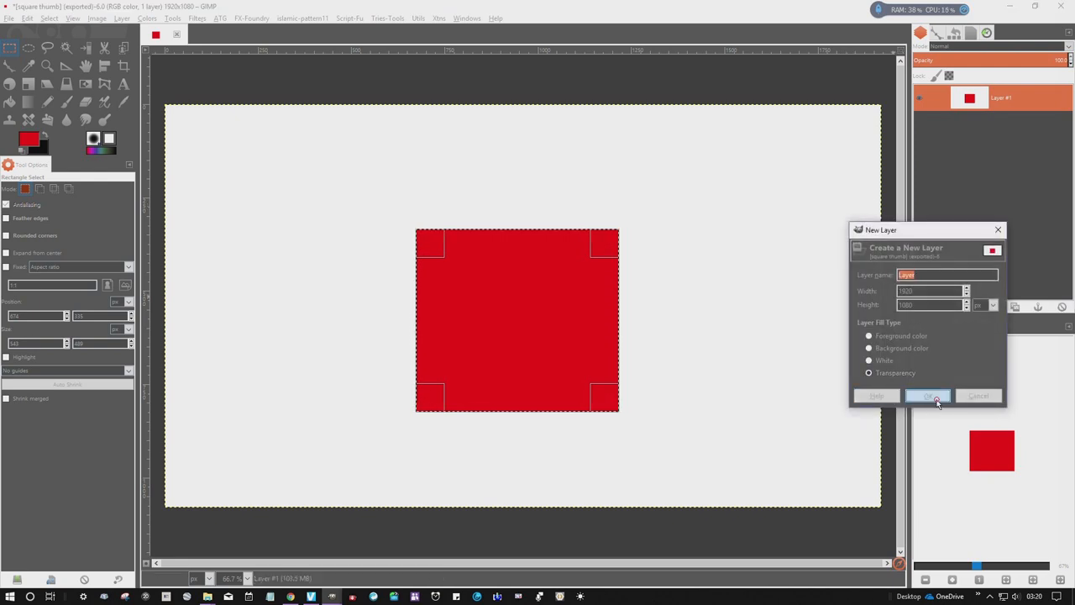
Add a new transparent layer and lower it beneath the red layer
left_click(927, 396)
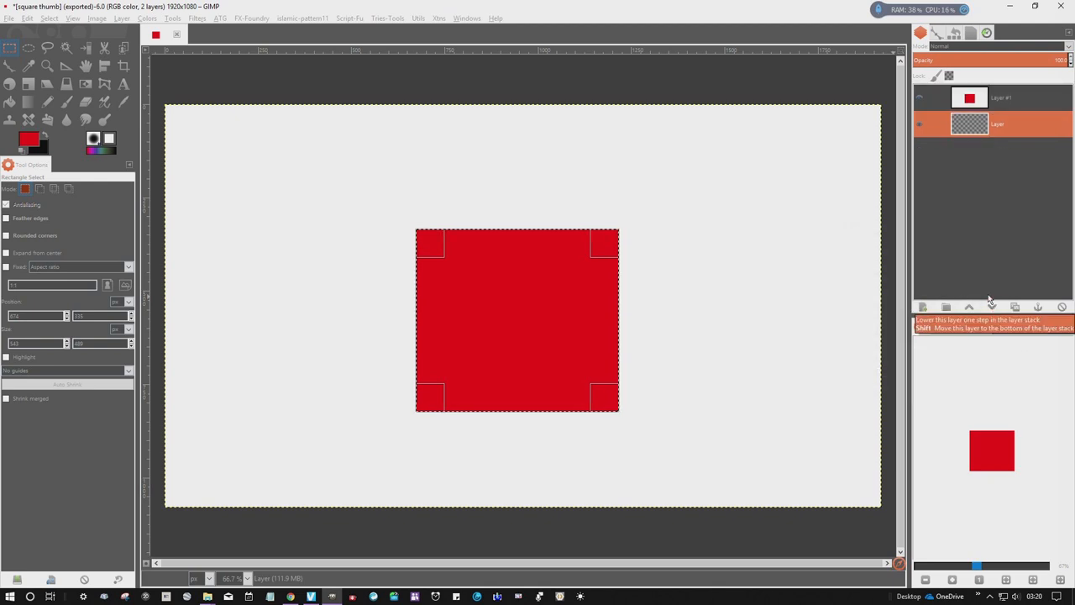
left_click(966, 98)
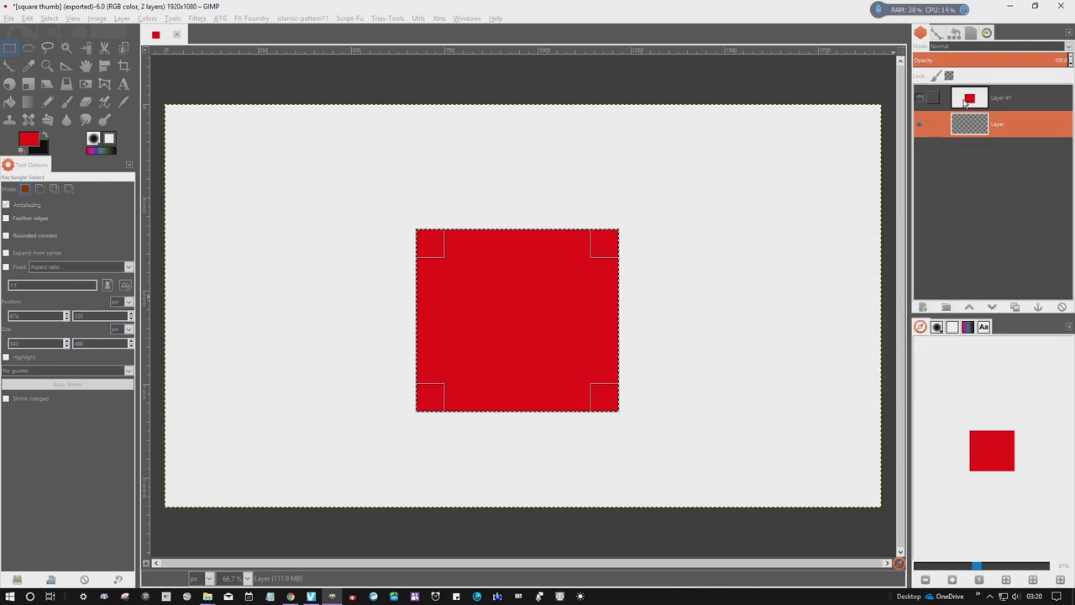
left_click(999, 98)
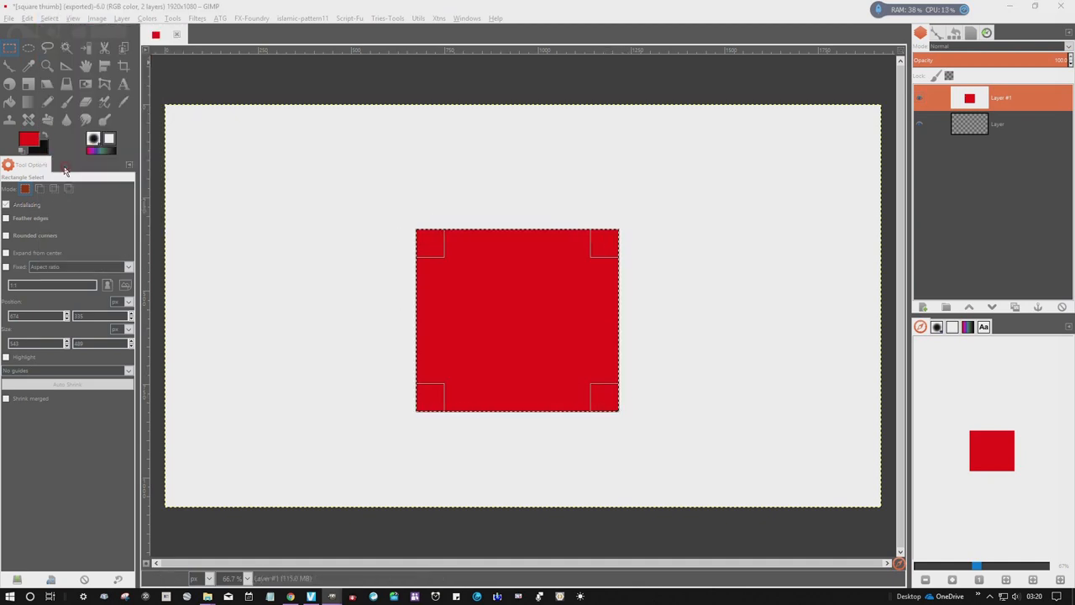
Grow the selection outward around the square, then round its corners with Concave off
left_click(49, 17)
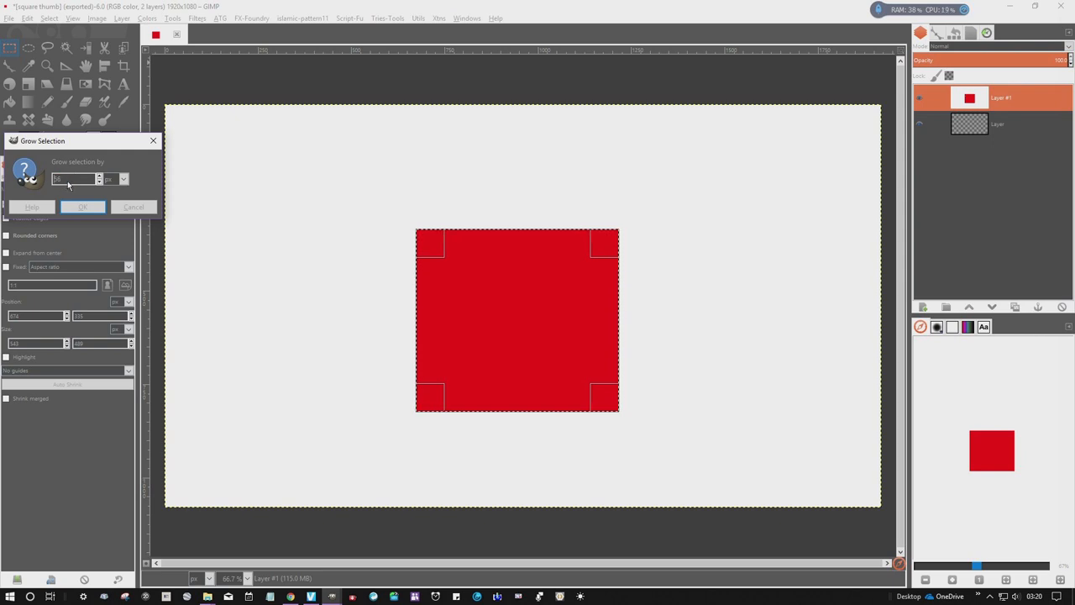
left_click(83, 208)
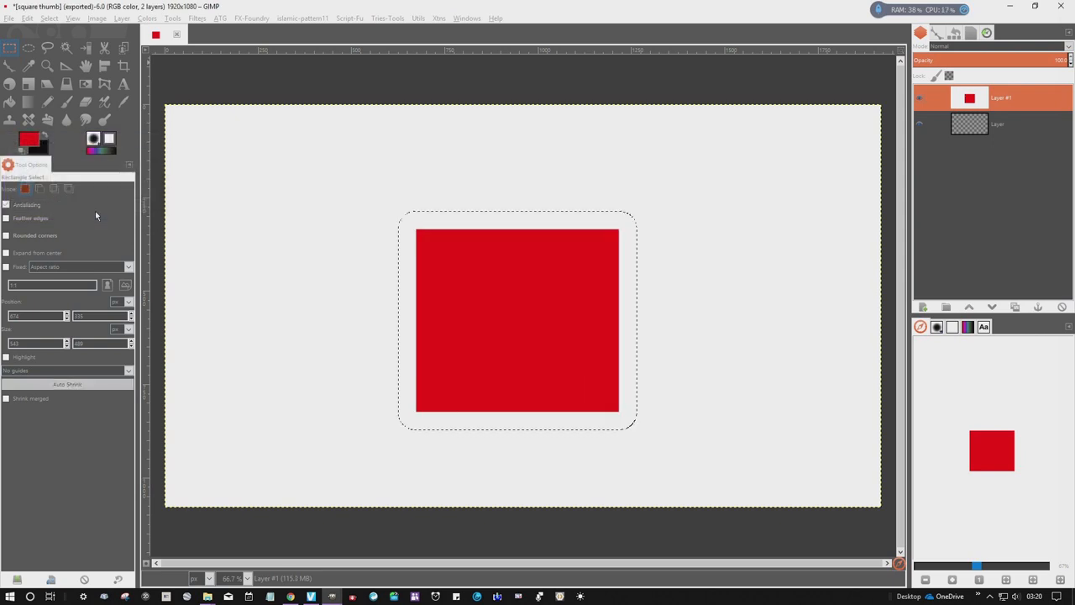
mouse_move(599, 215)
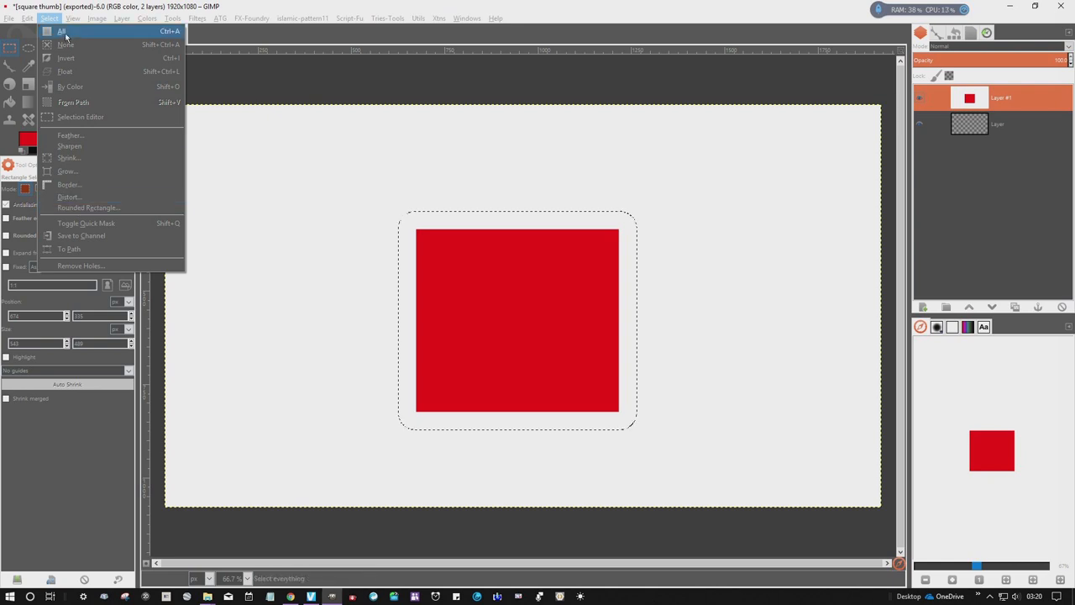
mouse_move(87, 208)
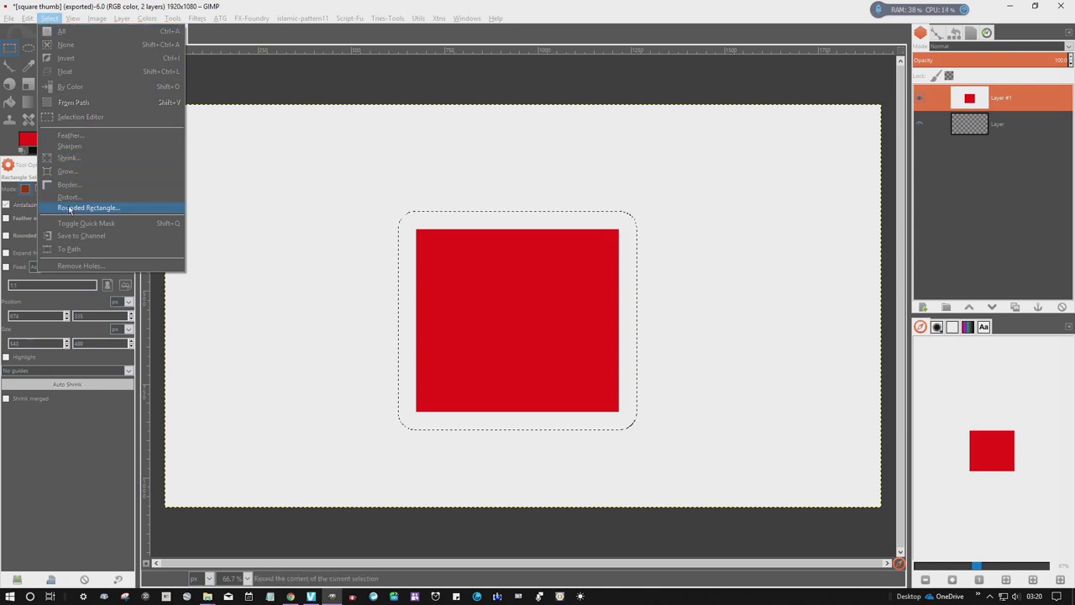
left_click(87, 208)
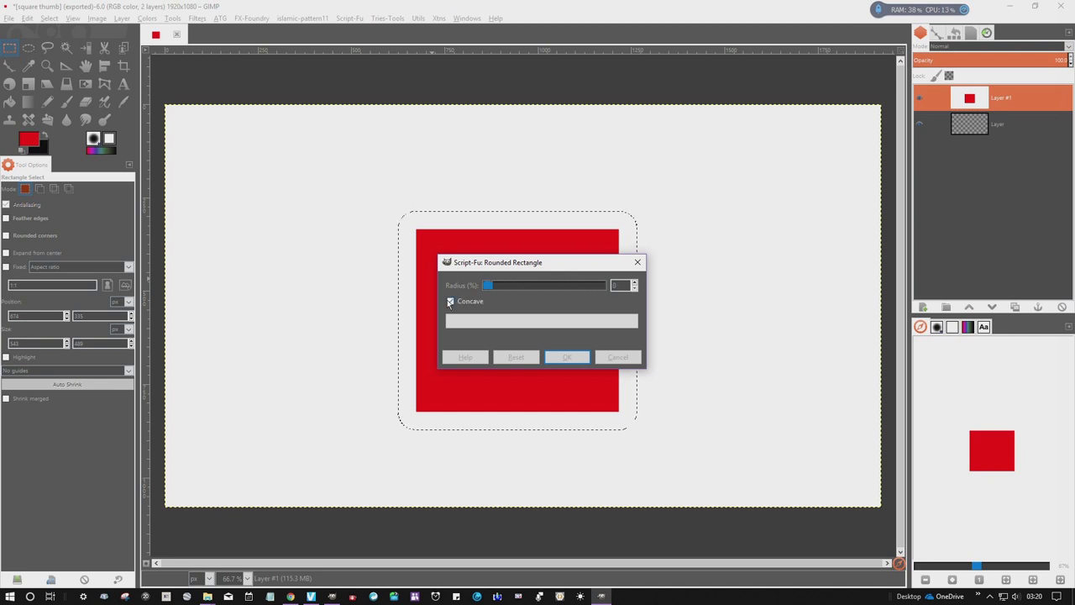
left_click(450, 301)
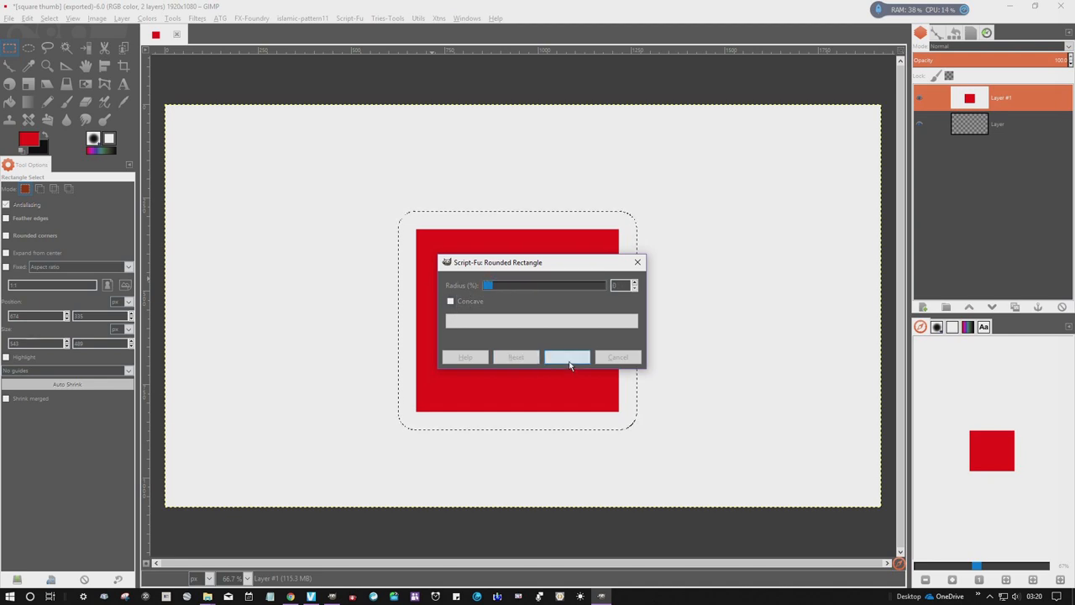
left_click(567, 356)
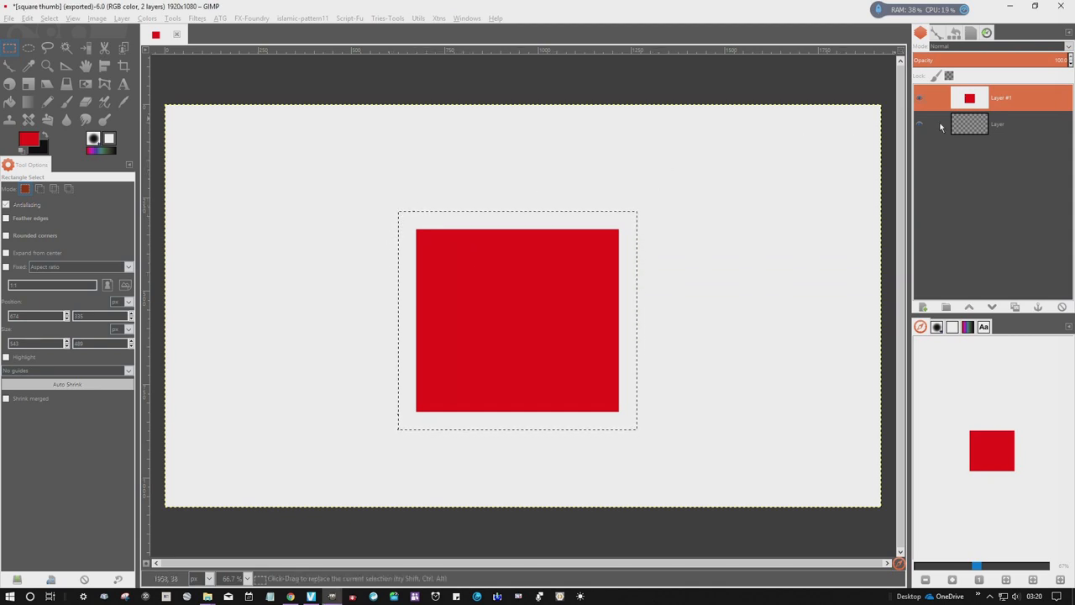
On the transparent layer, fill the enlarged selection with black and drop the selection
left_click(998, 124)
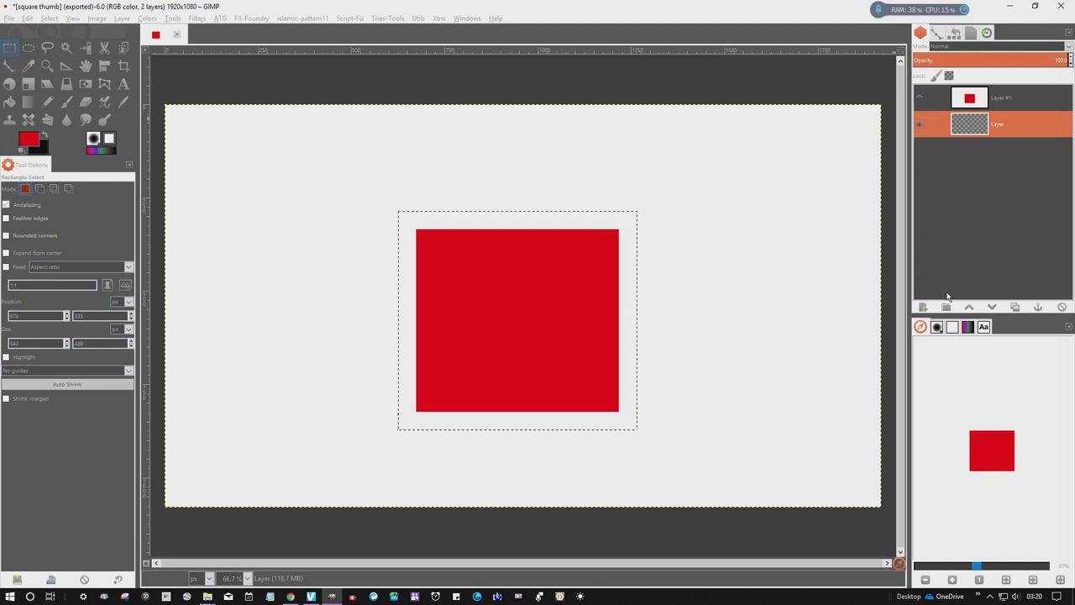
left_click(27, 17)
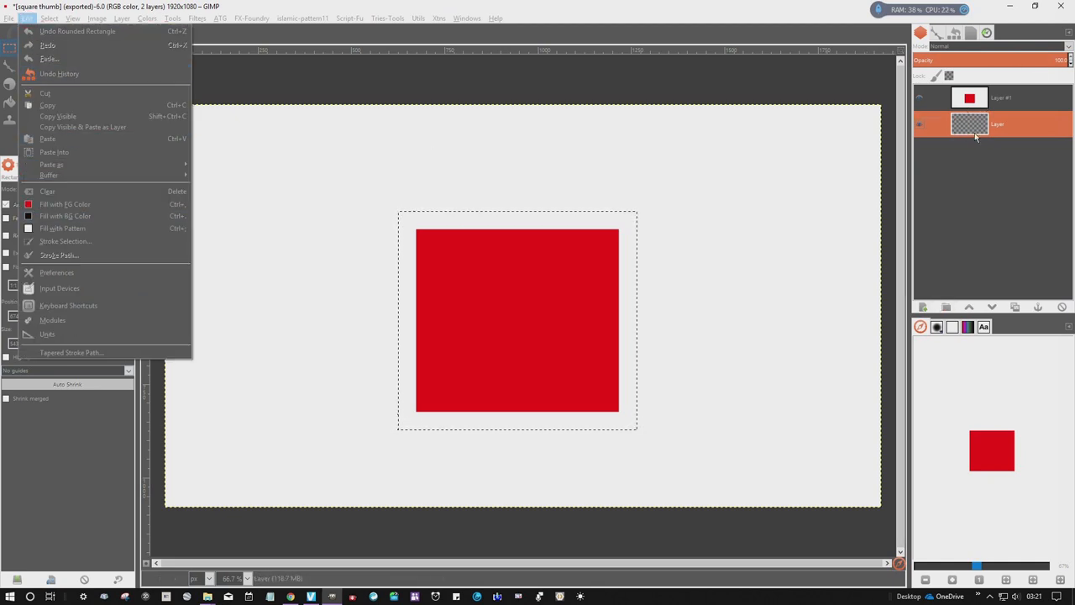
mouse_move(64, 215)
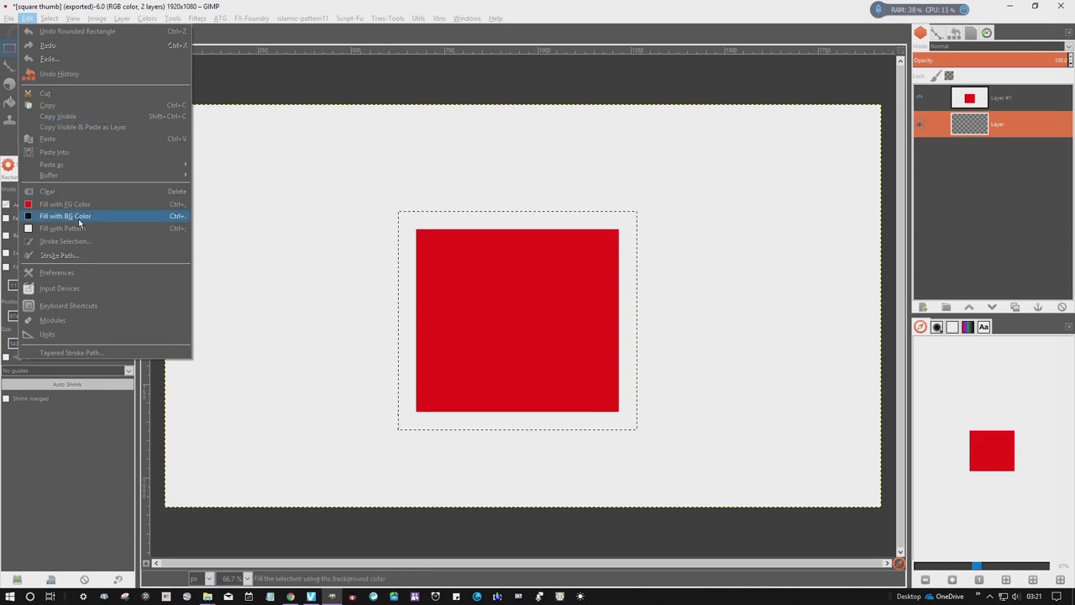
left_click(64, 215)
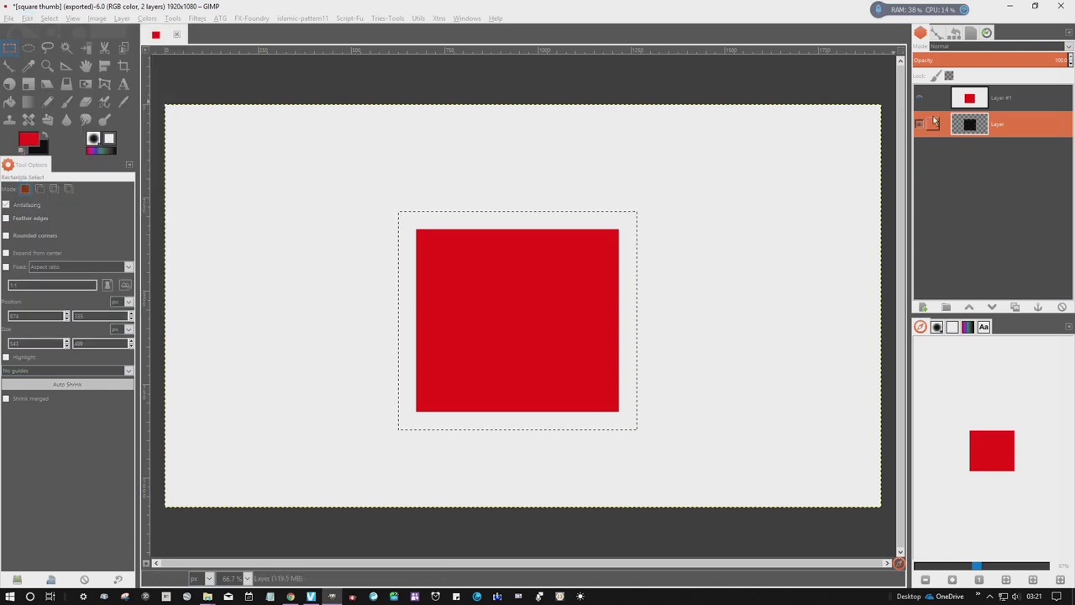
left_click(1007, 98)
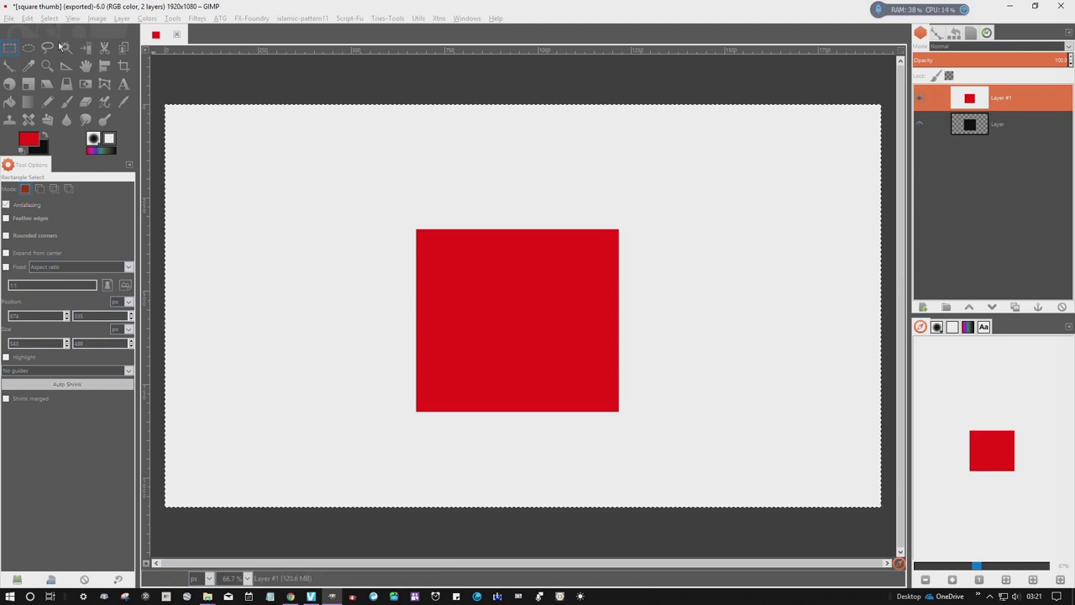
Hide the red layer so the thick black outline shows alone on transparency
left_click(67, 47)
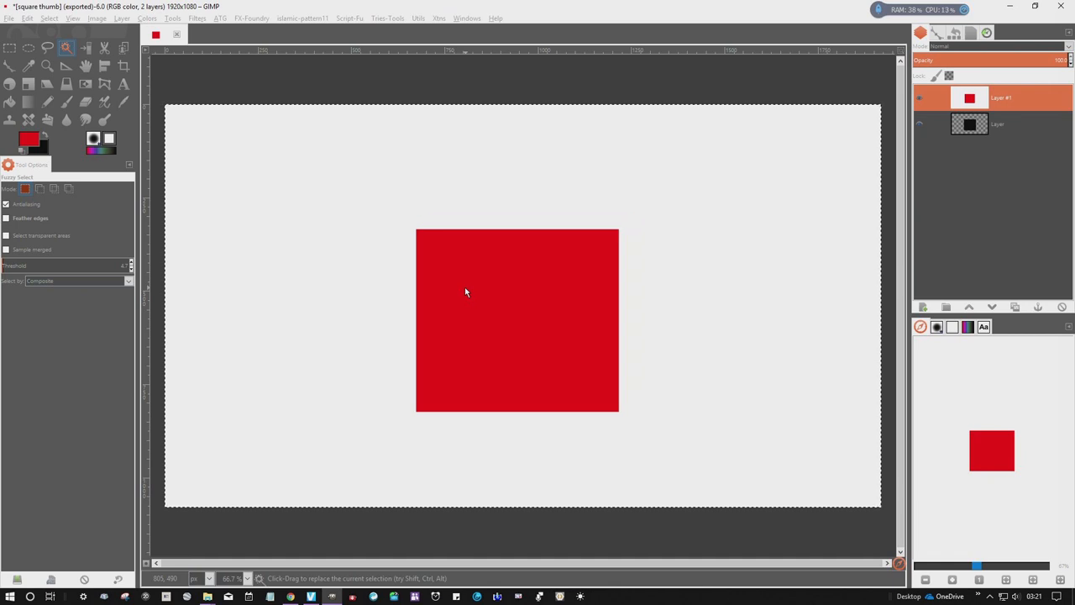
left_click(971, 124)
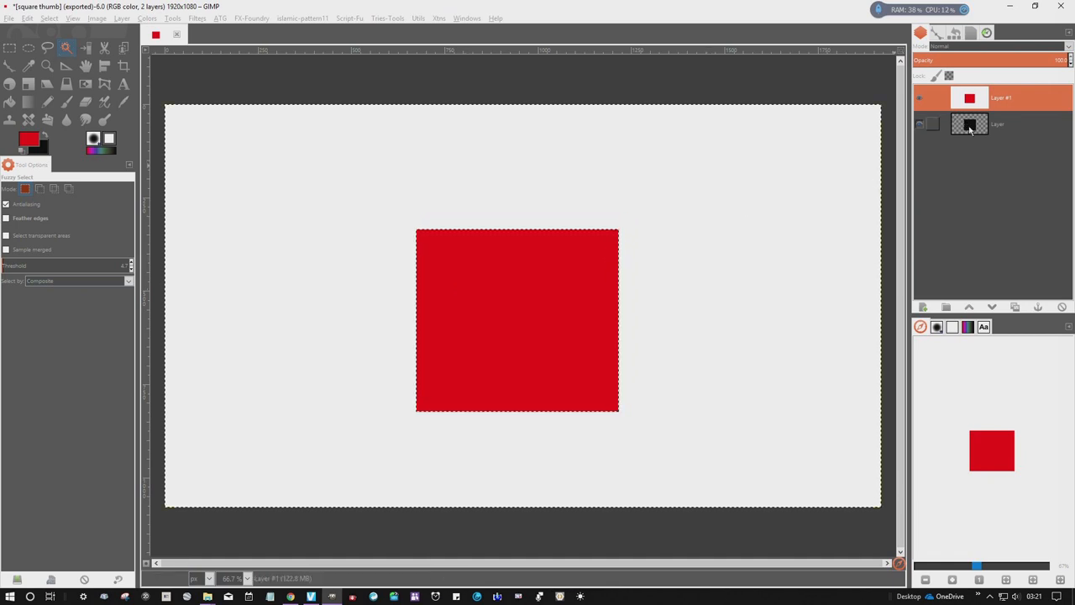
left_click(969, 125)
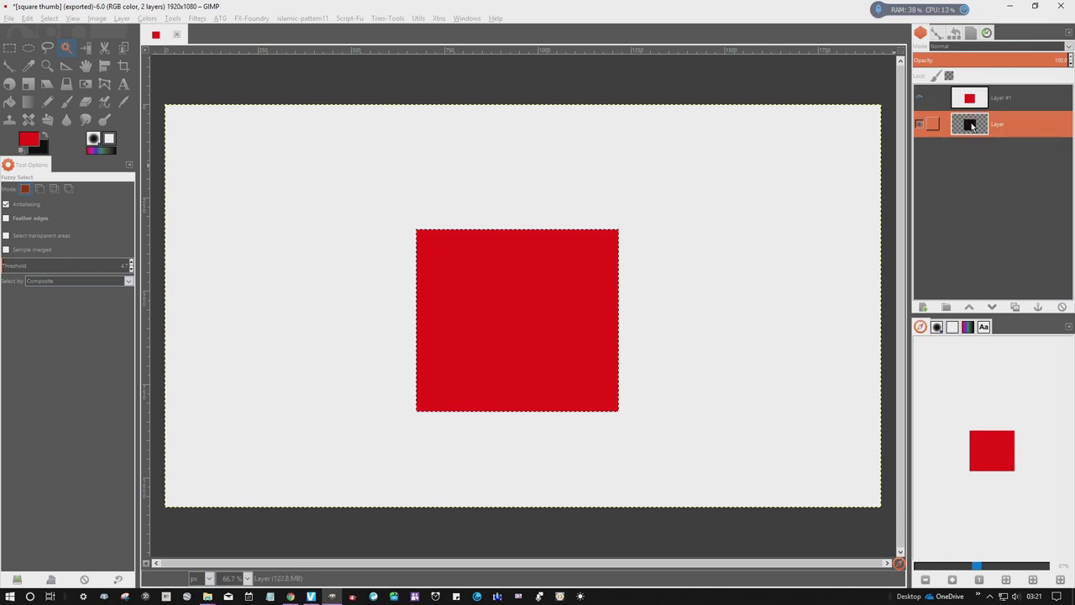
left_click(918, 124)
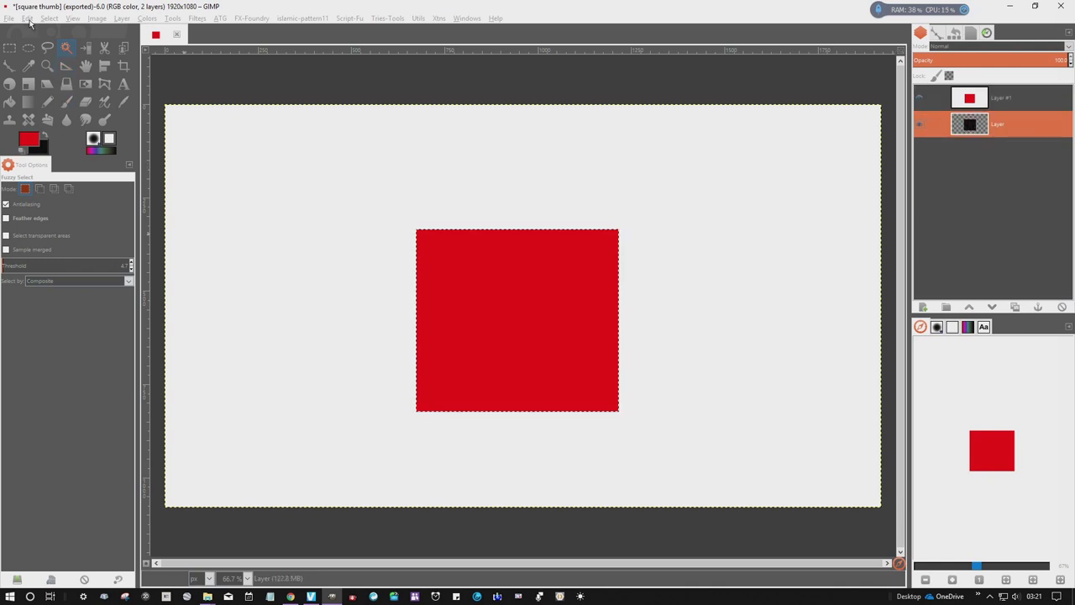
mouse_move(709, 95)
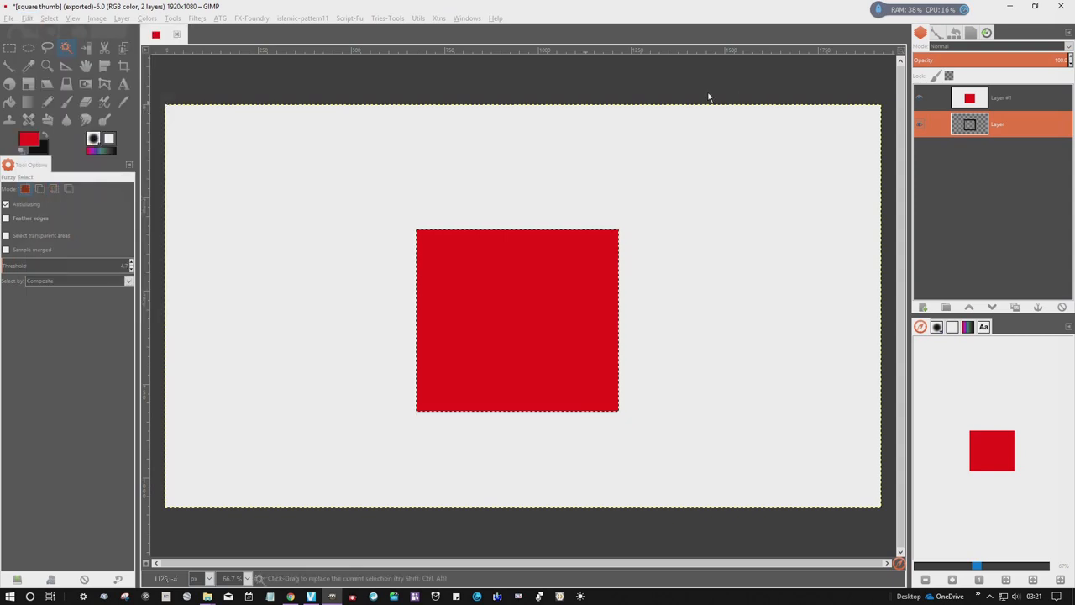
left_click(920, 98)
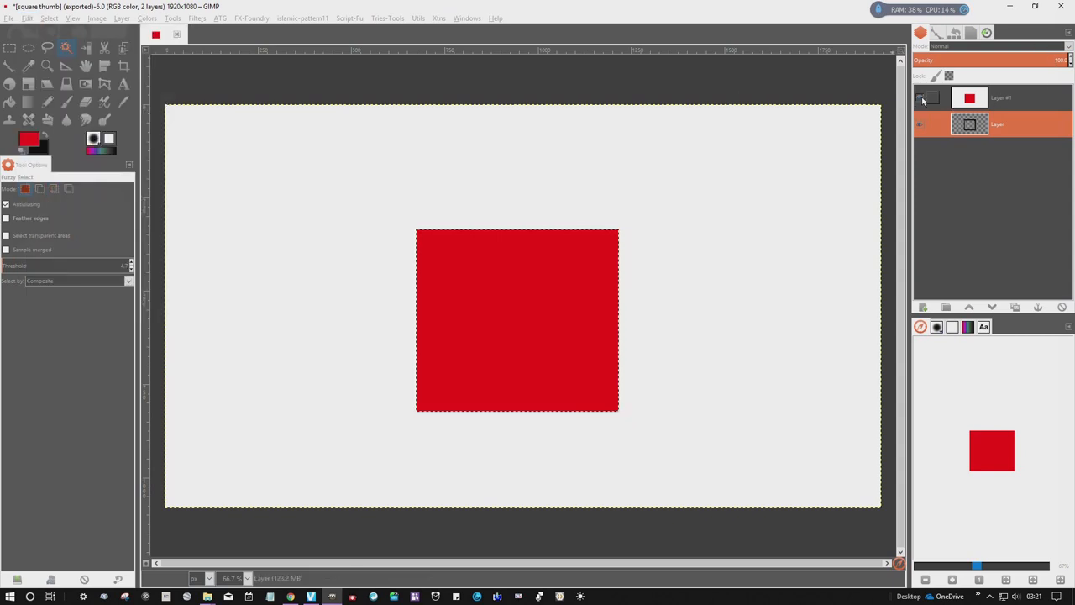
left_click(919, 97)
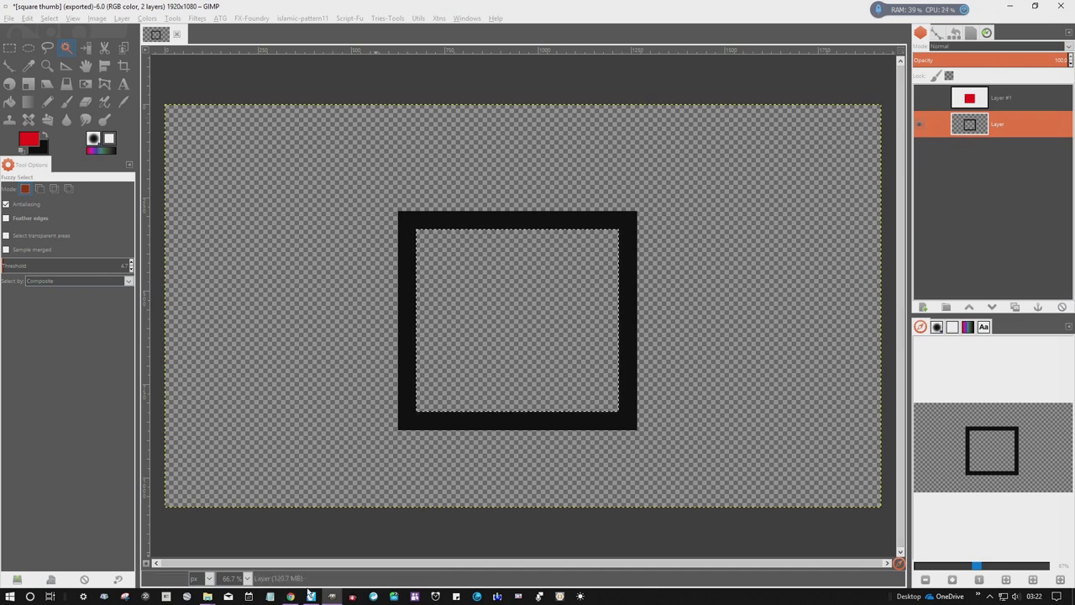
Switch from GIMP to the Movie Edit Pro window via its taskbar thumbnail
left_click(312, 595)
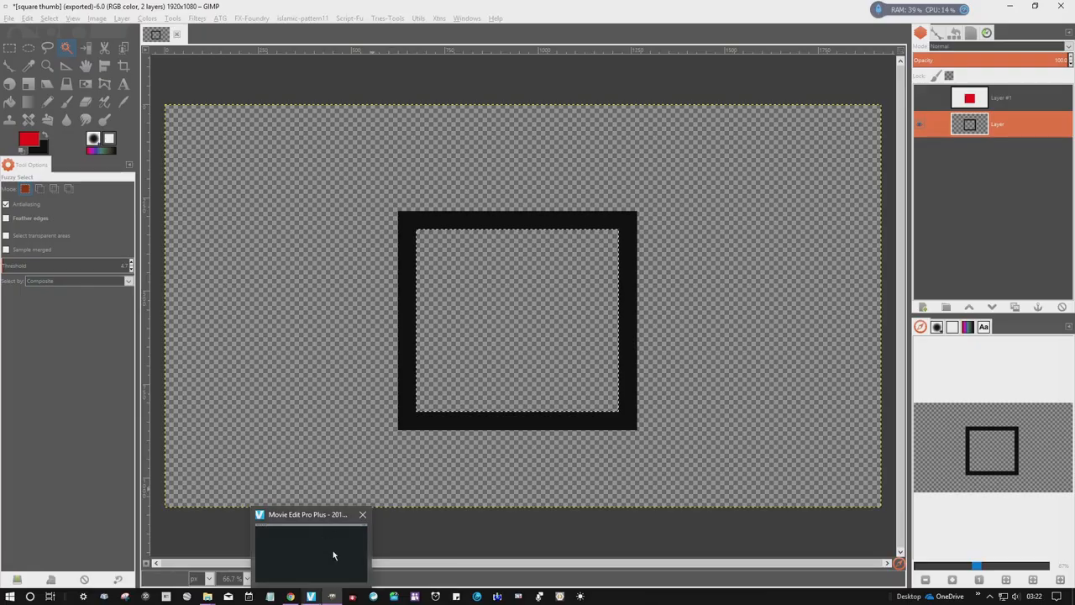
left_click(311, 551)
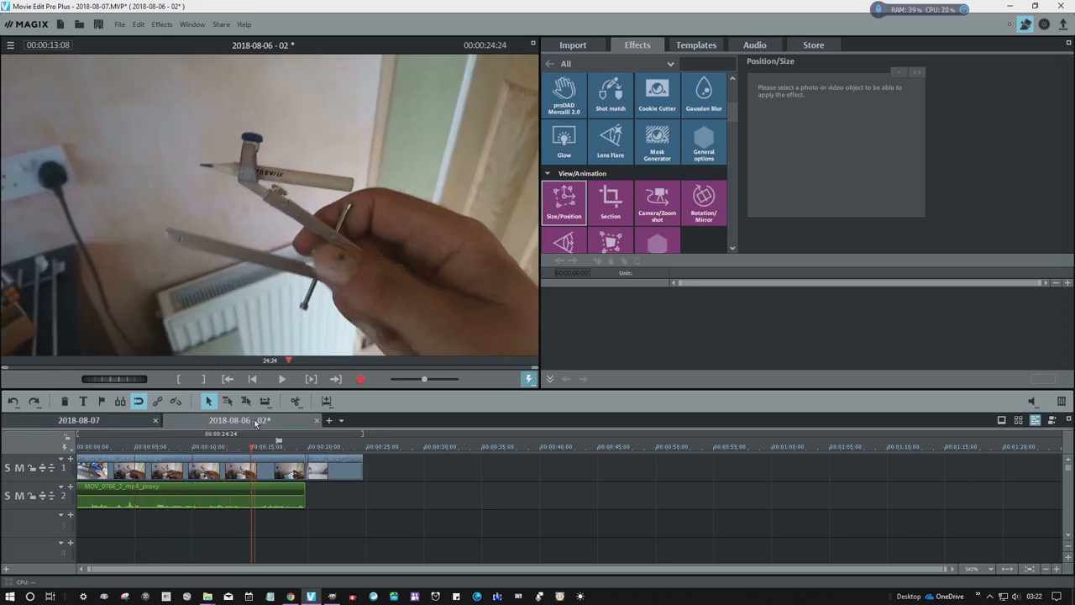
Select the photo clip and move its shrunken inset to the lower left of the frame
left_click(171, 447)
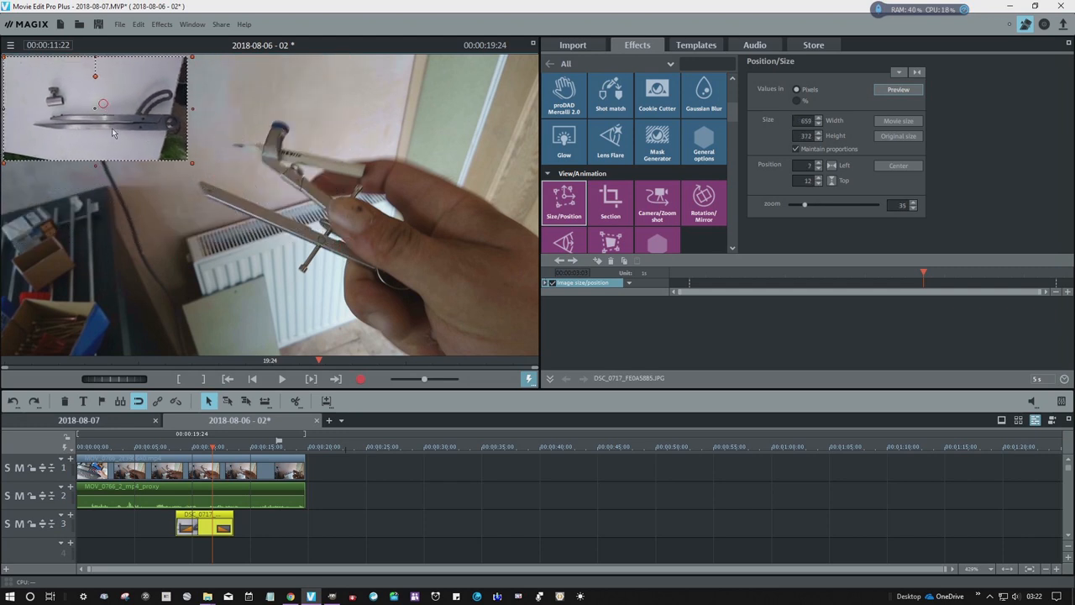
left_click_drag(104, 104, 119, 284)
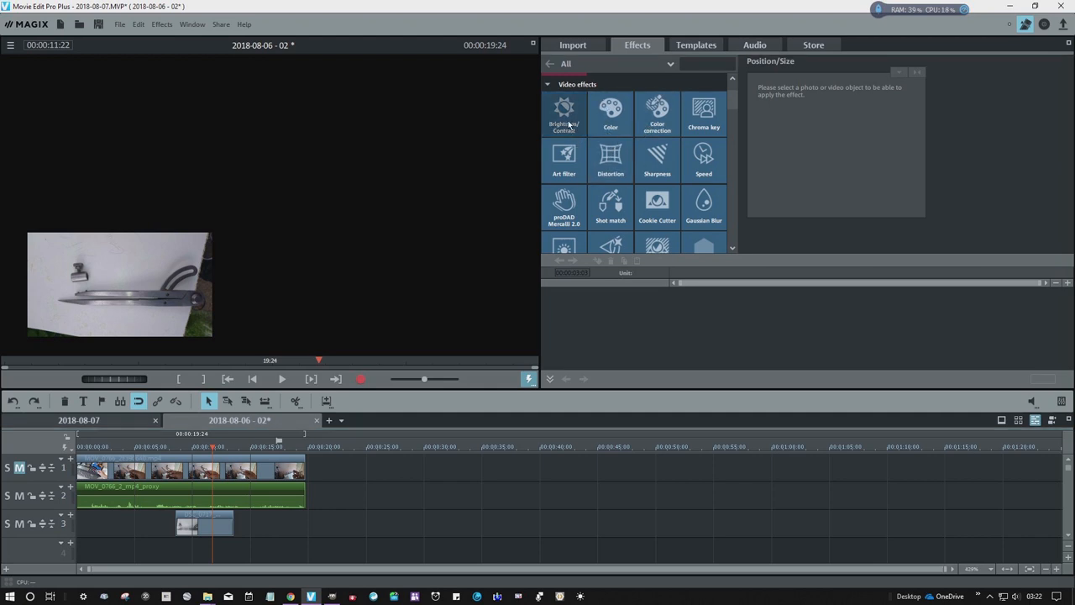
Raise the photo's Brightness to 100 so the inset turns solid white
left_click(565, 114)
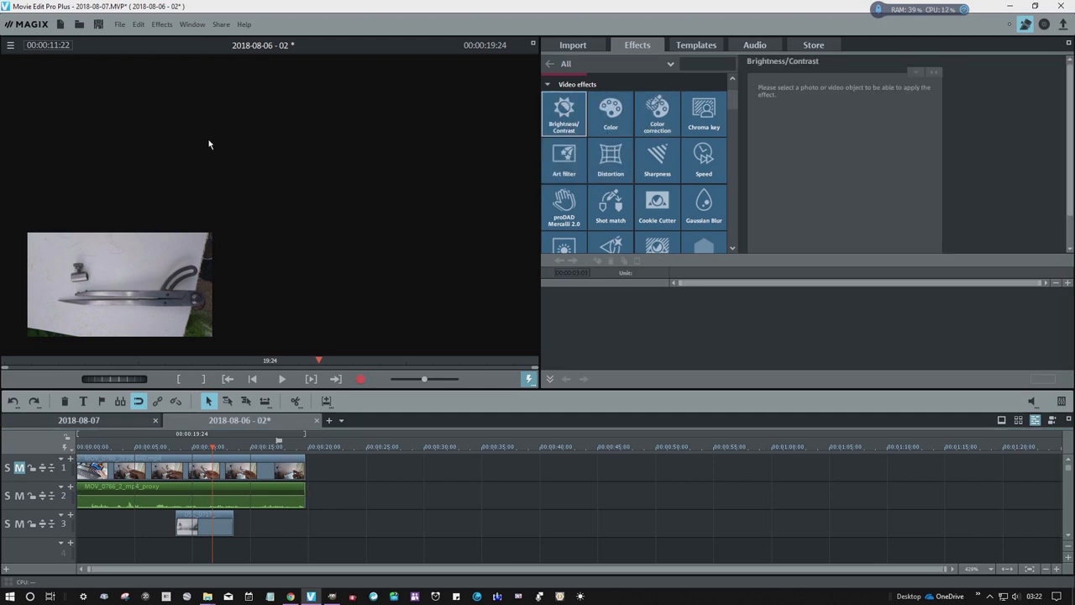
mouse_move(141, 334)
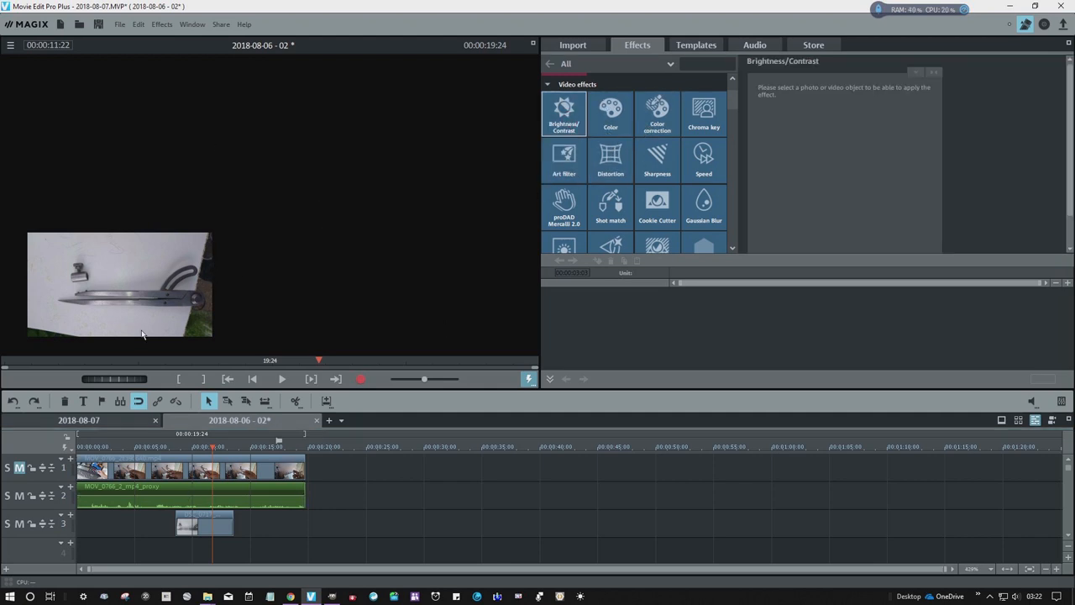
mouse_move(143, 265)
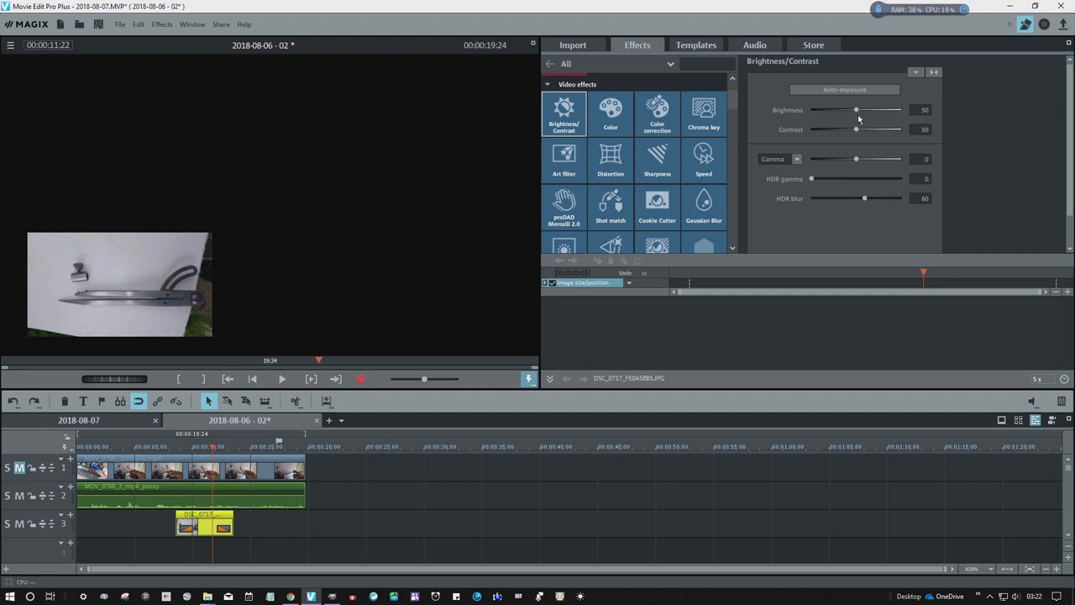
left_click_drag(856, 110, 900, 111)
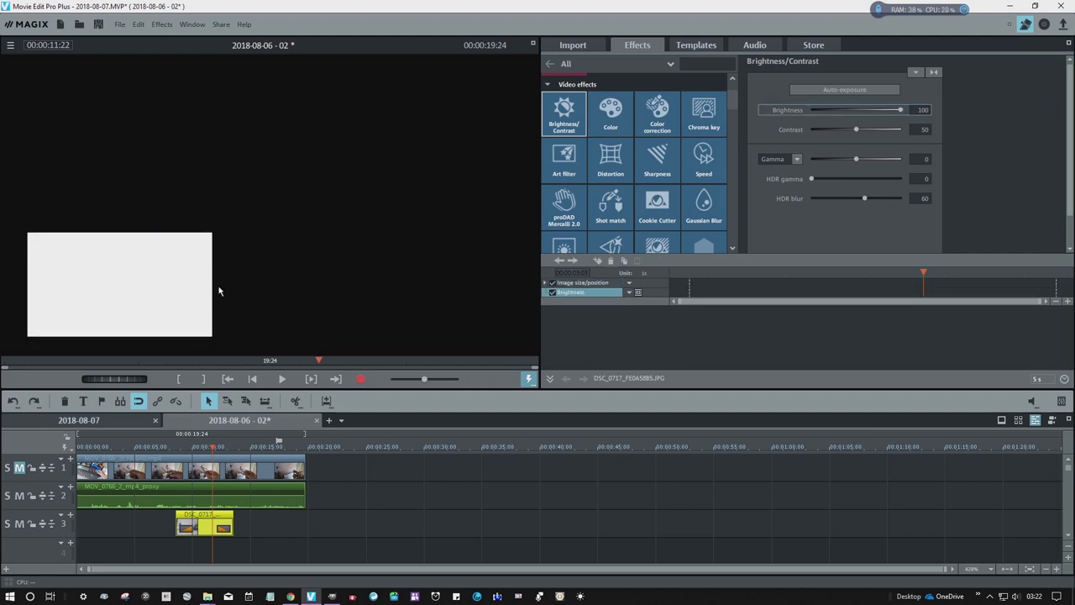
mouse_move(198, 553)
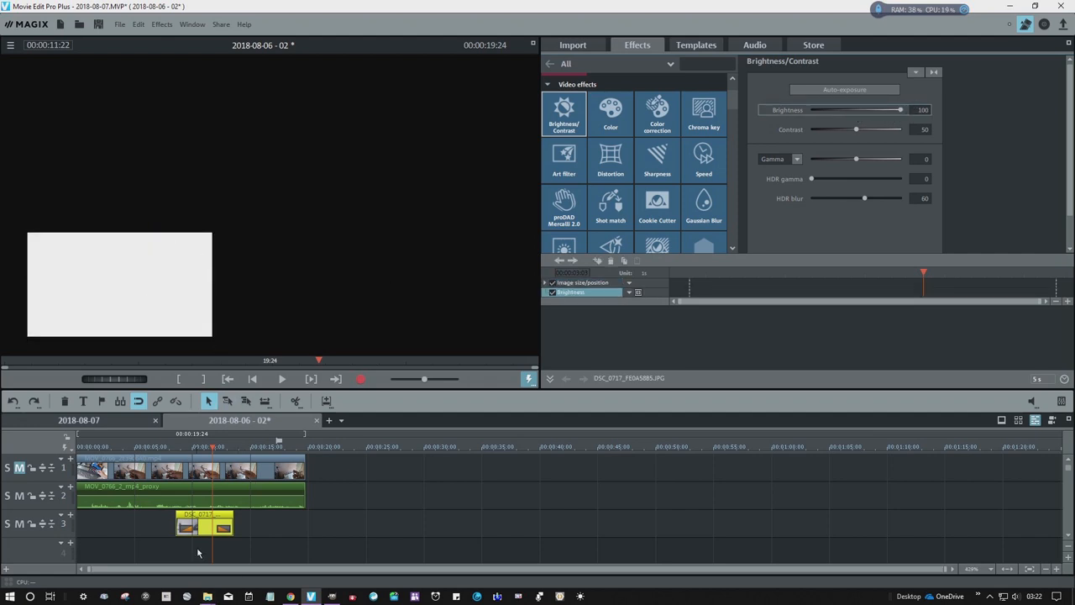
left_click(120, 24)
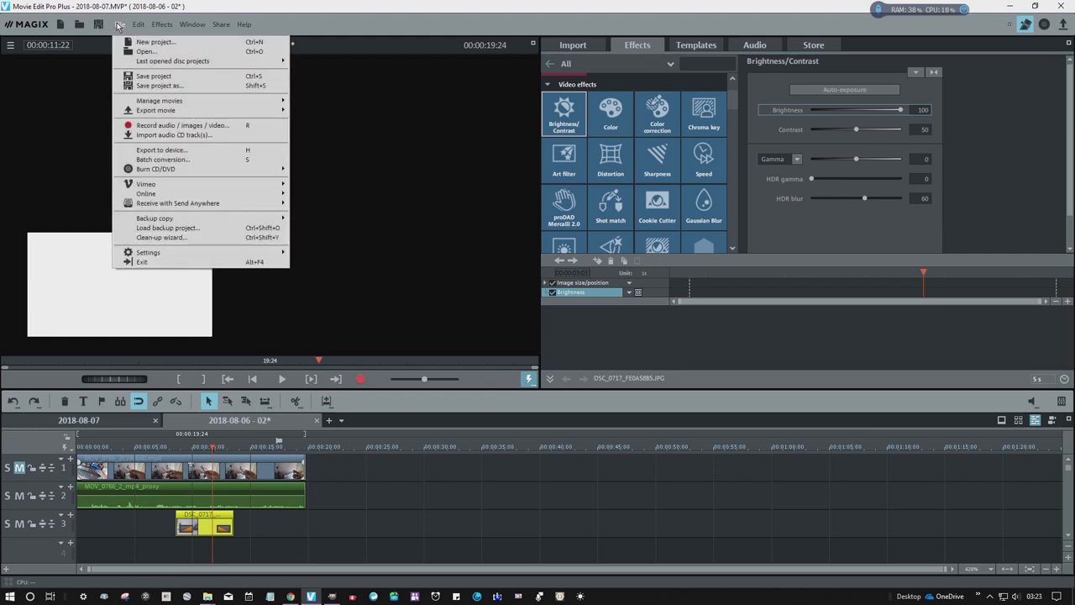
mouse_move(159, 134)
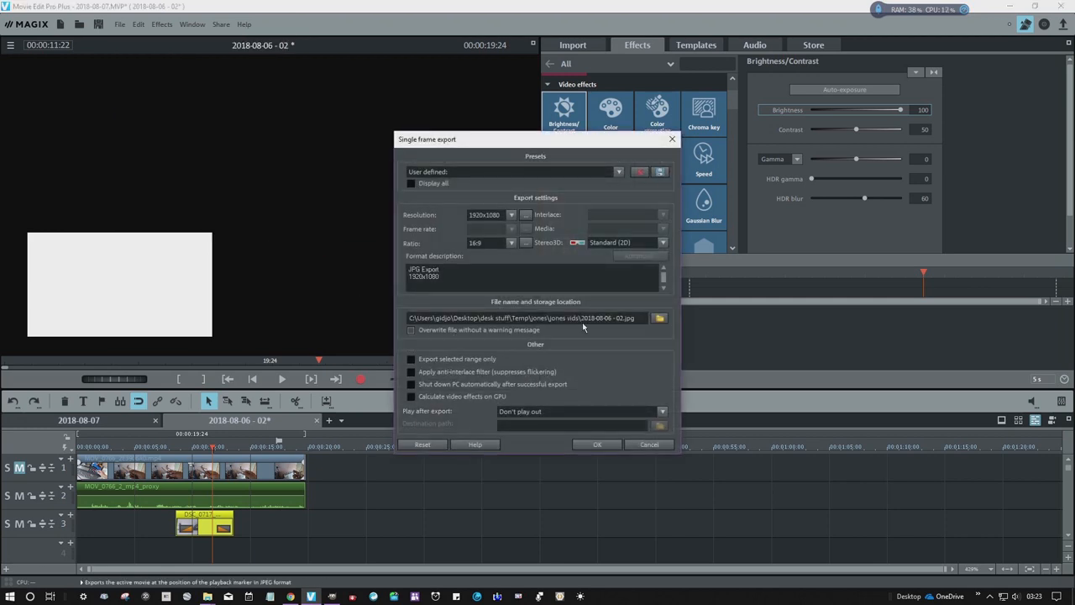
Save the single-frame export to the Desktop as a JPEG named border
left_click(658, 318)
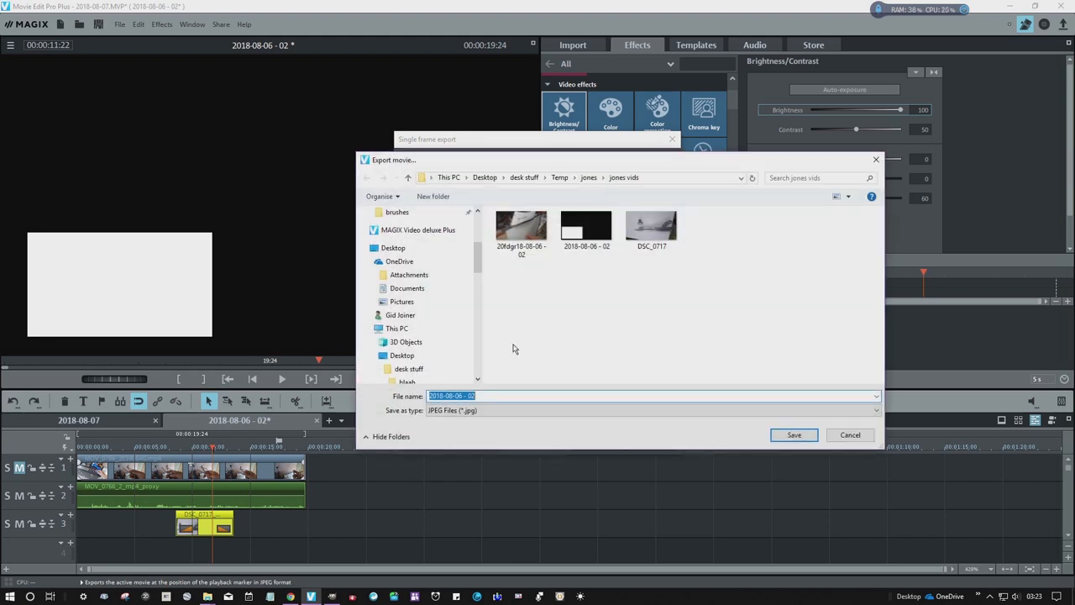
left_click(393, 249)
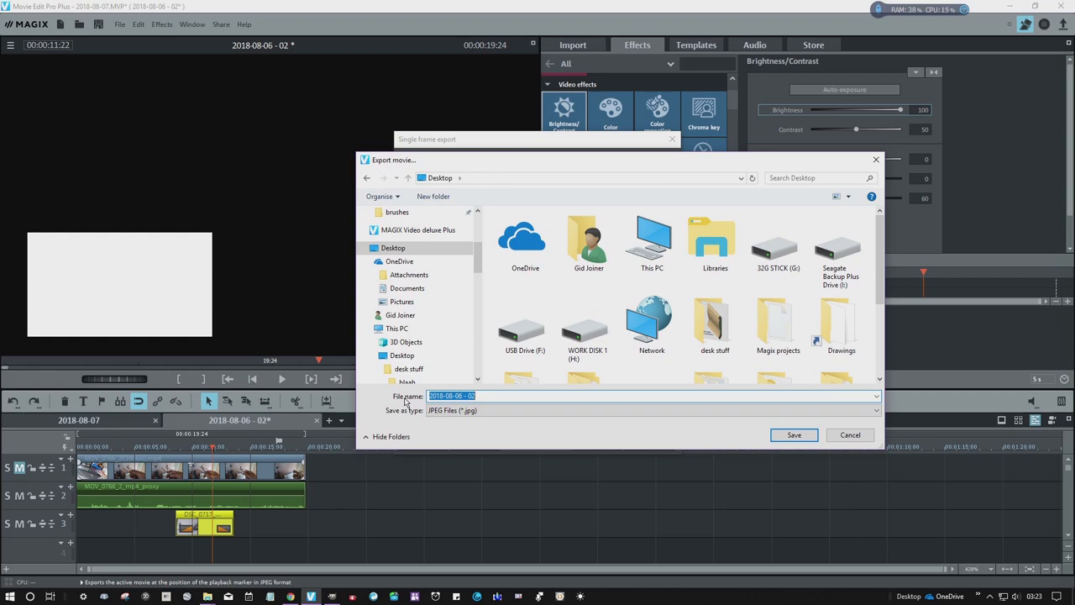
type("border")
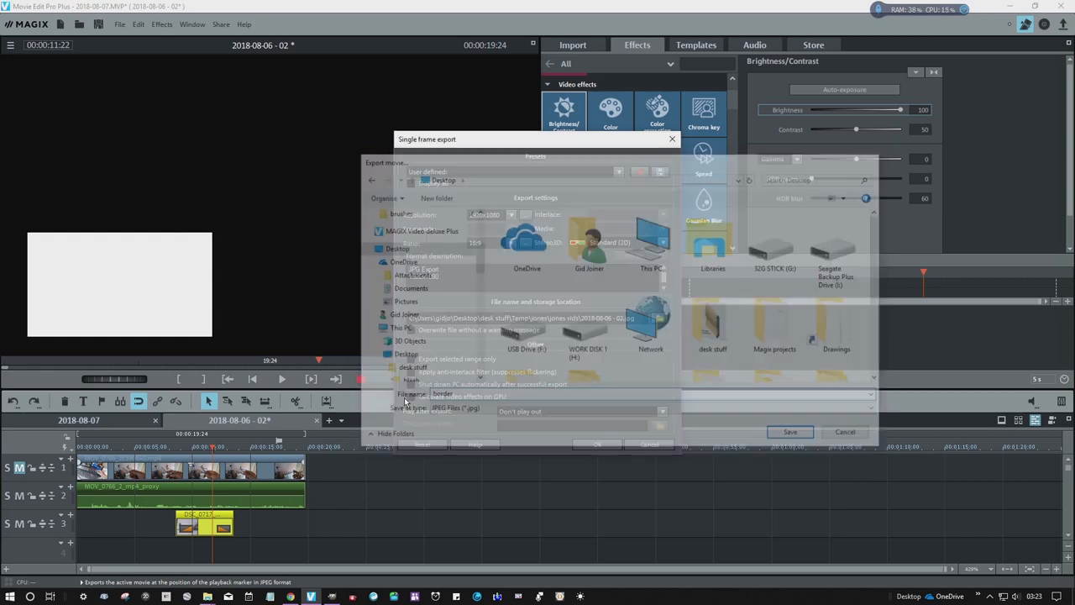
left_click(789, 430)
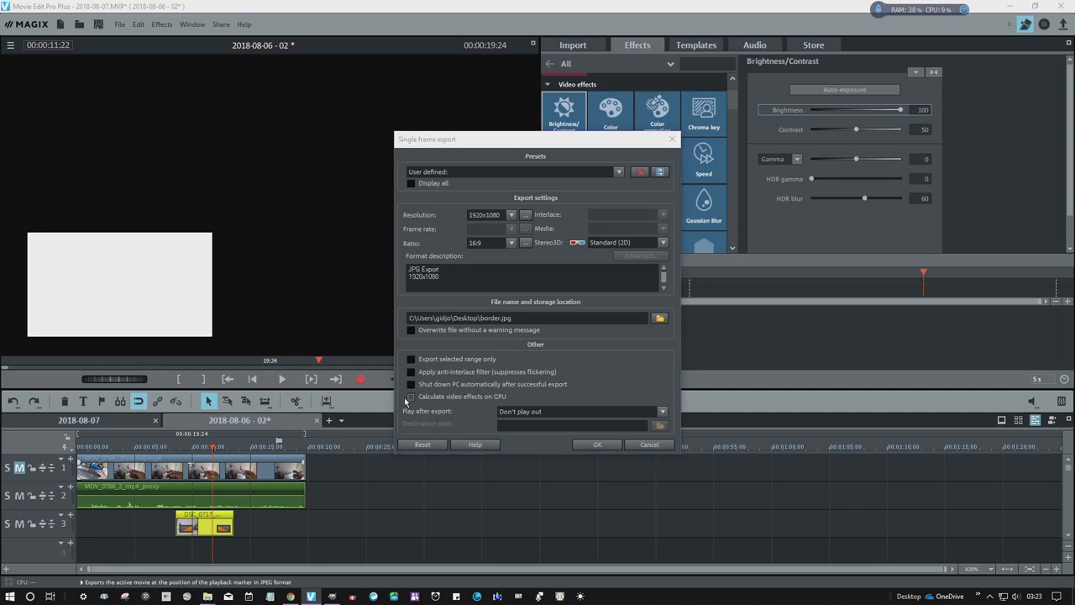
left_click(658, 317)
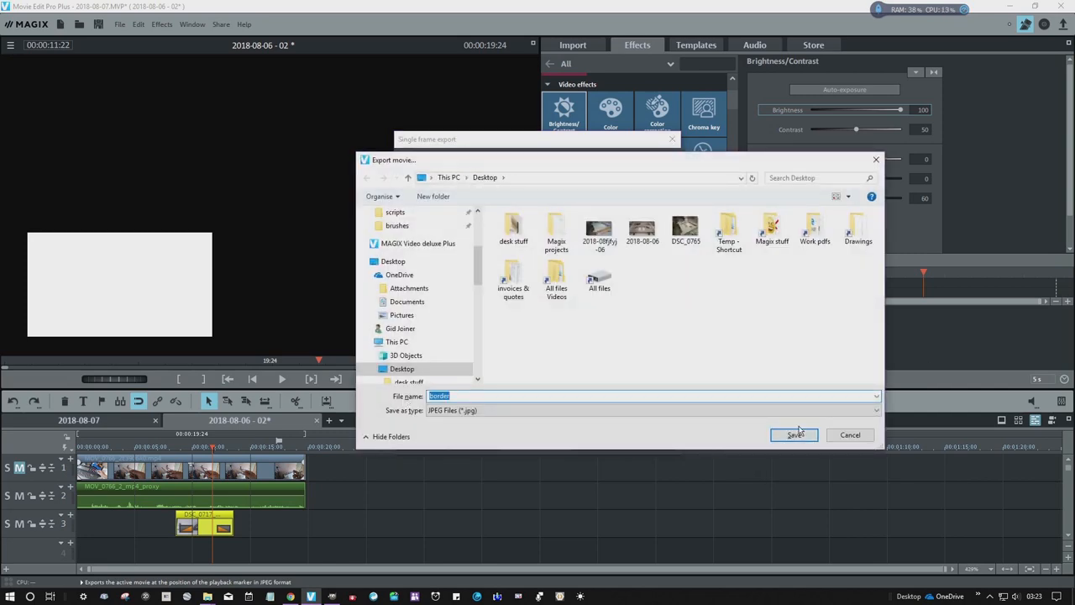
left_click(792, 433)
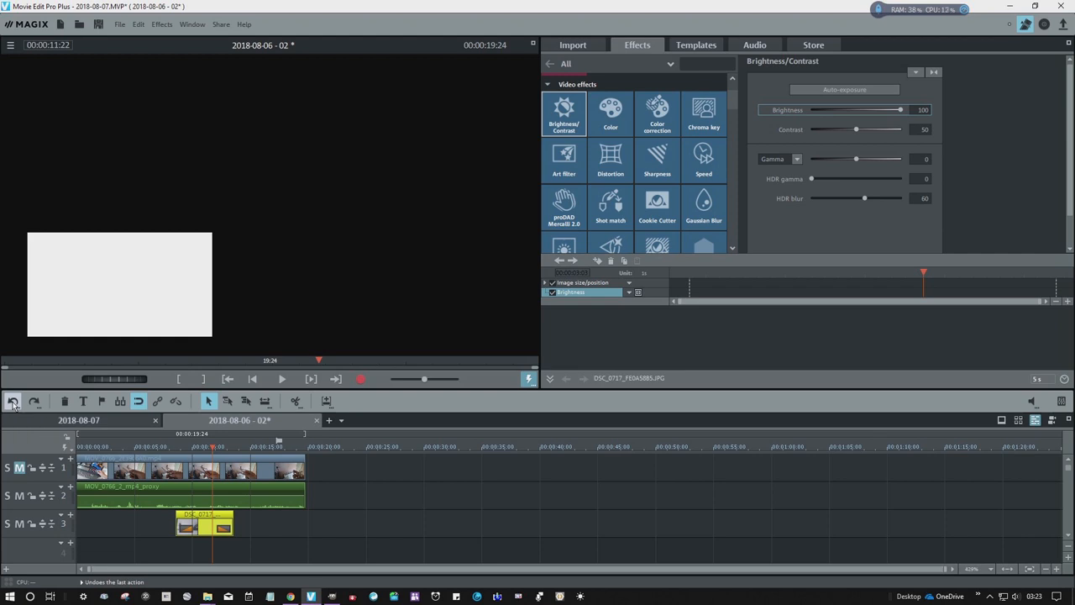
Undo the brightness, unmute the main video, drop the photo to track 4, and return to GIMP
left_click(14, 400)
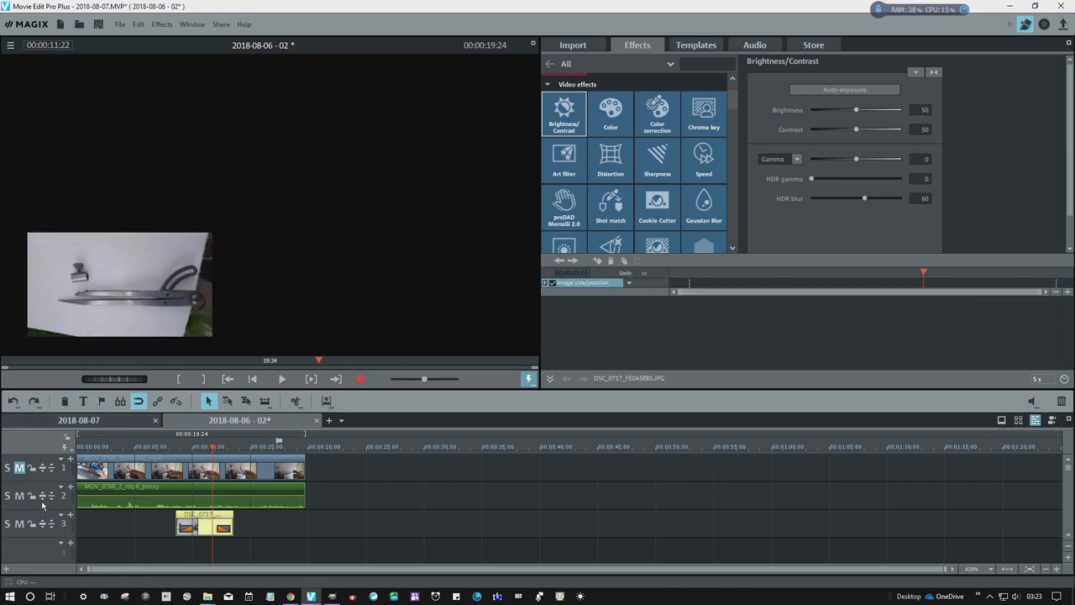
left_click(208, 524)
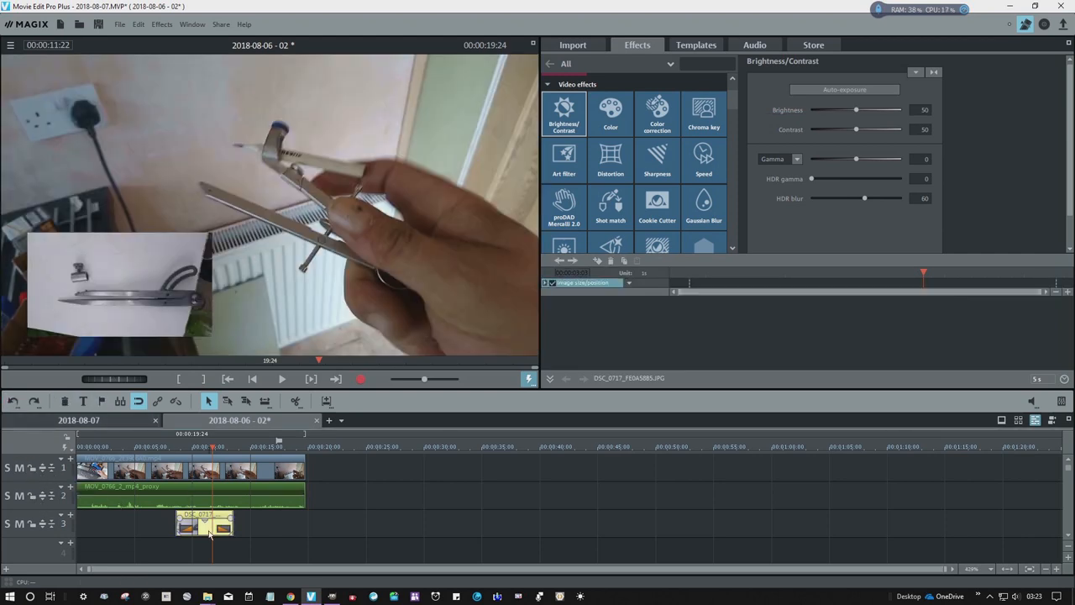
left_click_drag(205, 524, 205, 551)
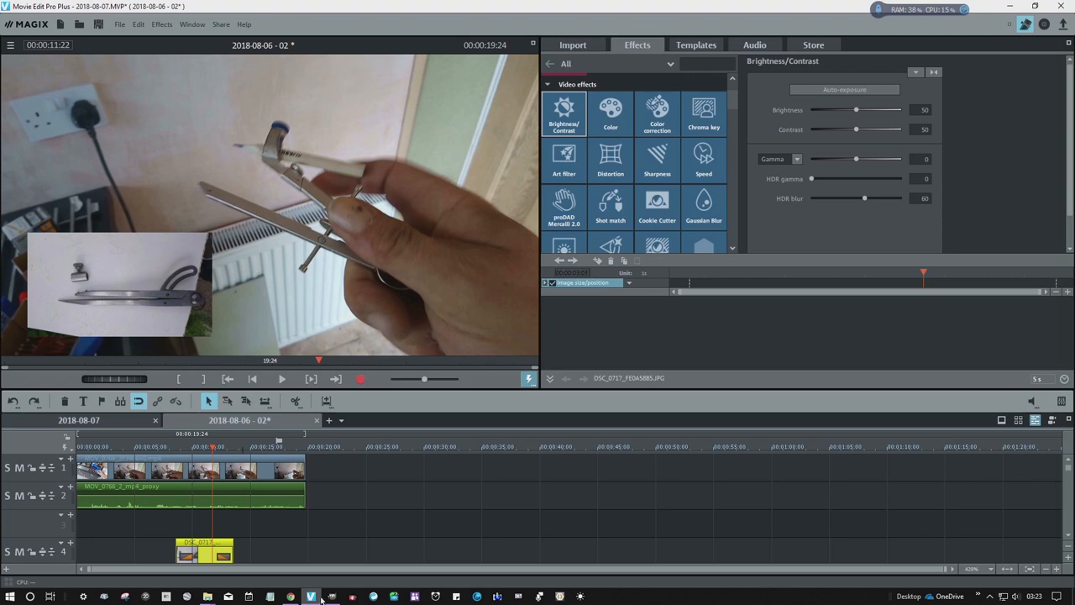
left_click(330, 596)
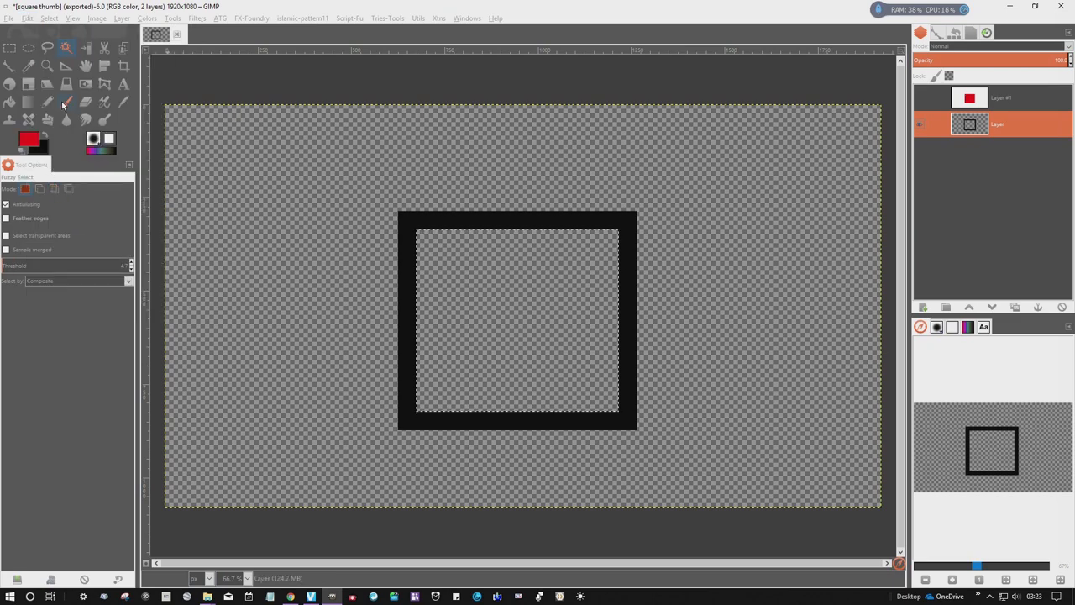
Clear the black border from the layer, leaving an empty transparent canvas
left_click(48, 17)
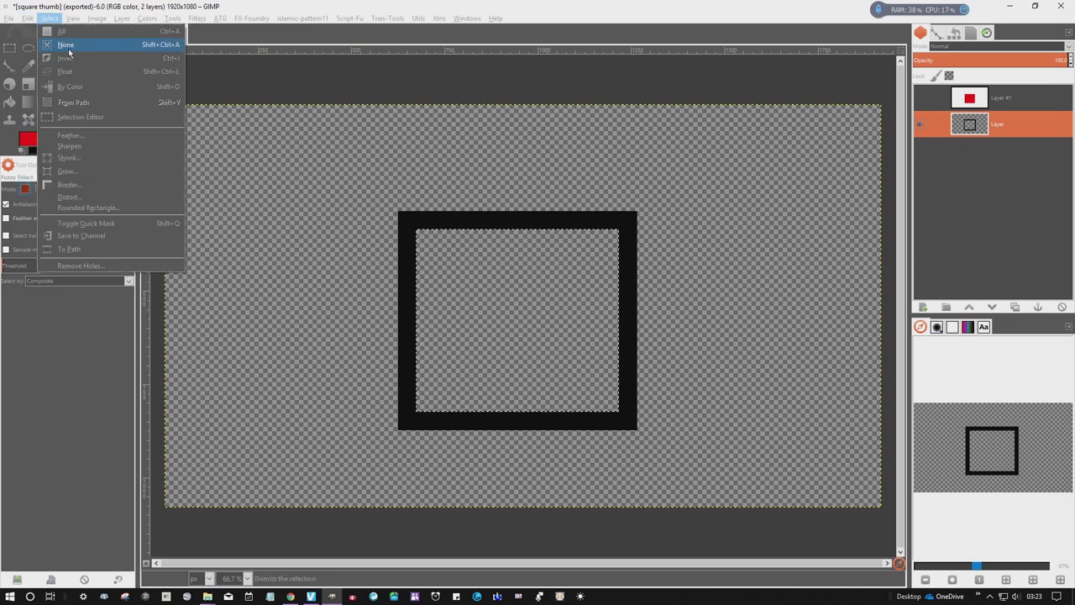
left_click(27, 16)
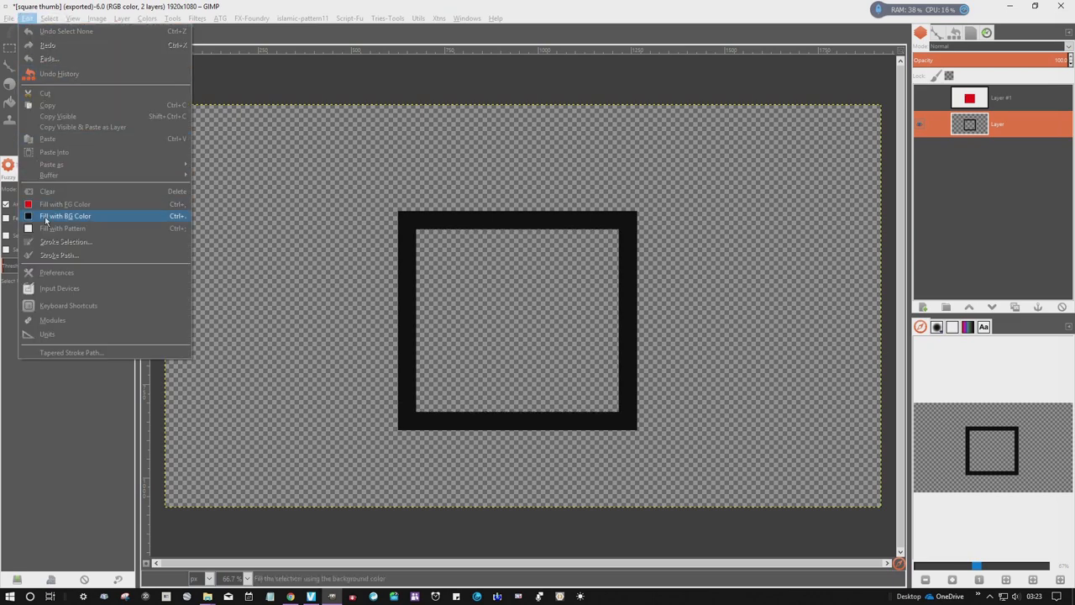
left_click(63, 215)
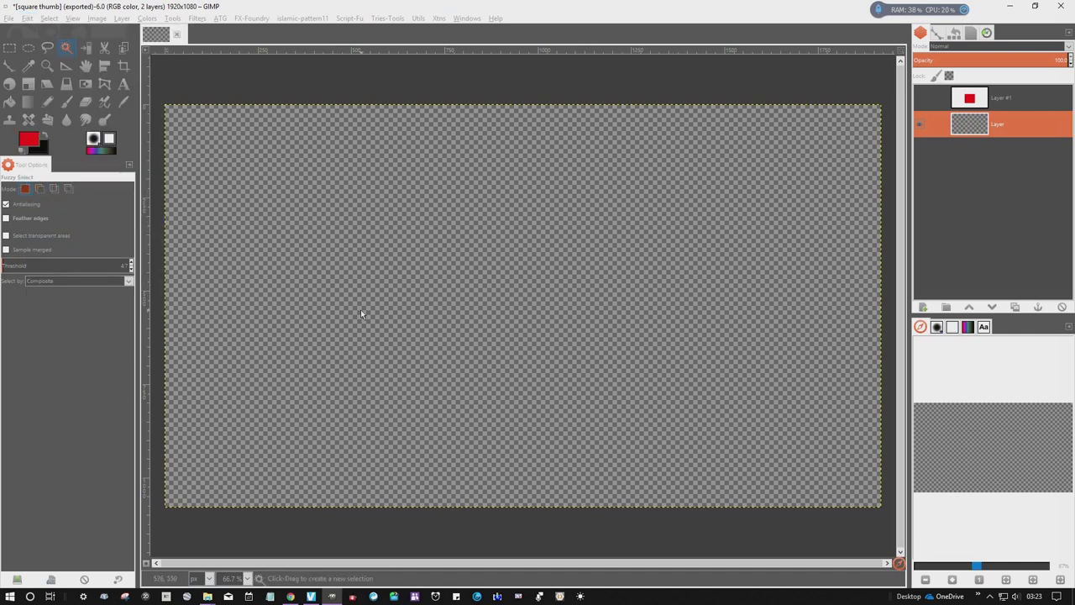
mouse_move(437, 262)
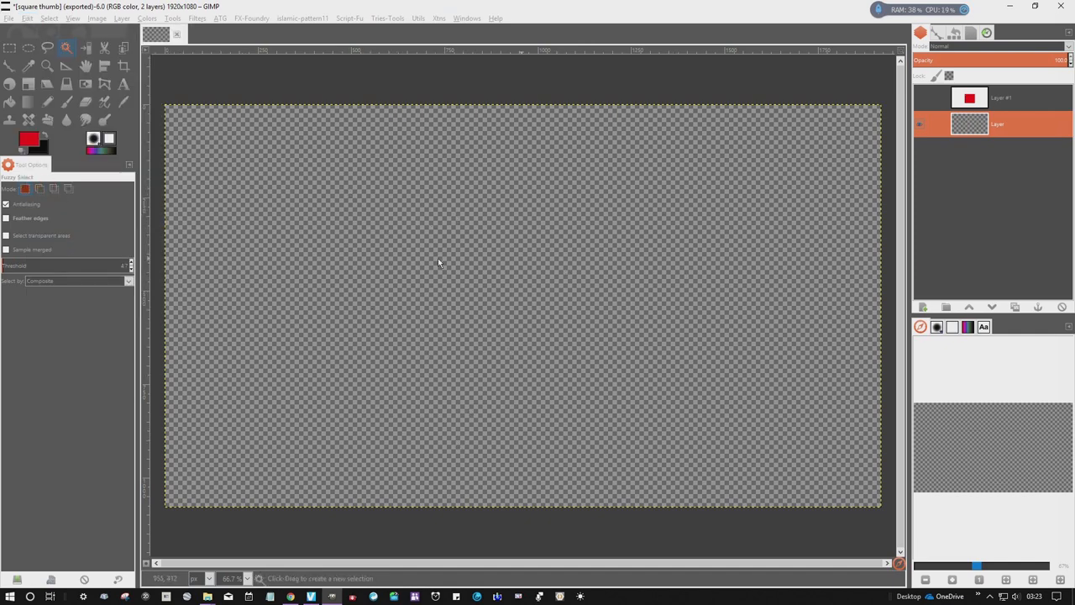
Bring up the Open Image dialog from the File menu
left_click(9, 16)
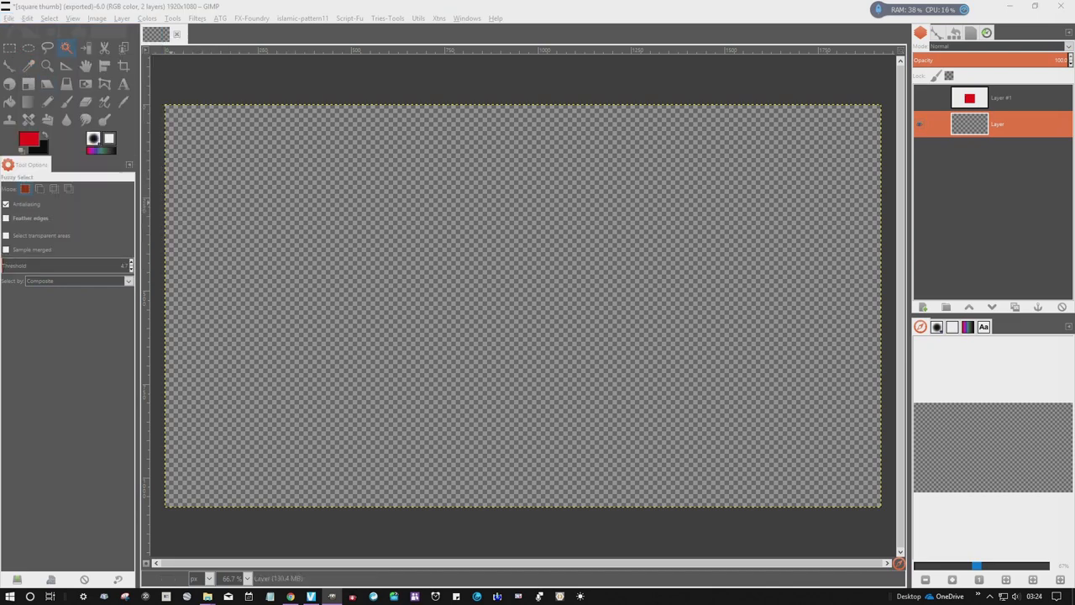
left_click(11, 17)
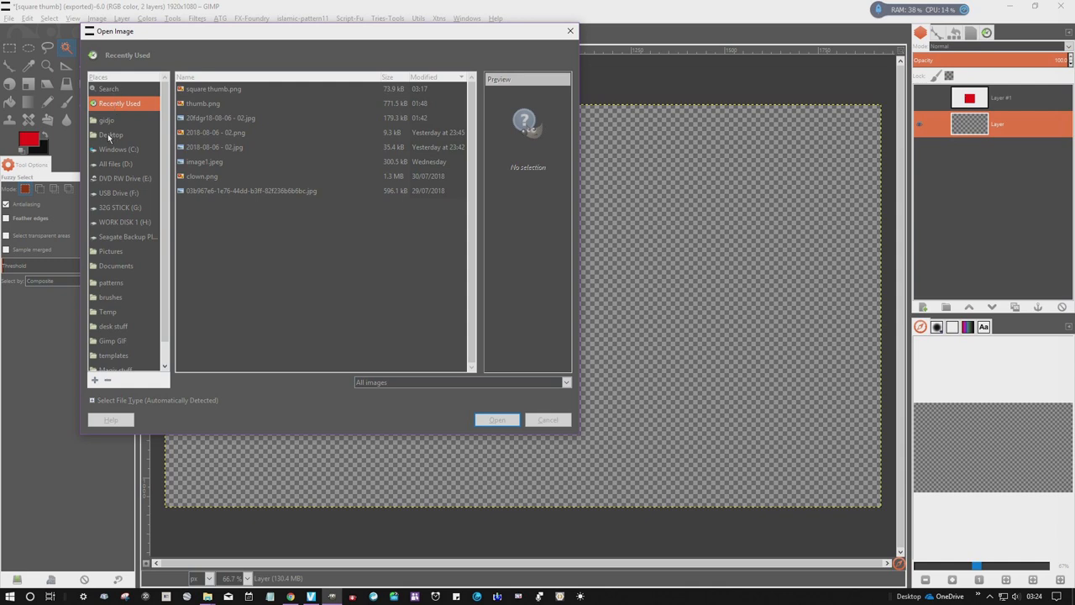
Open border from the Desktop and close the old square image, discarding changes
left_click(110, 134)
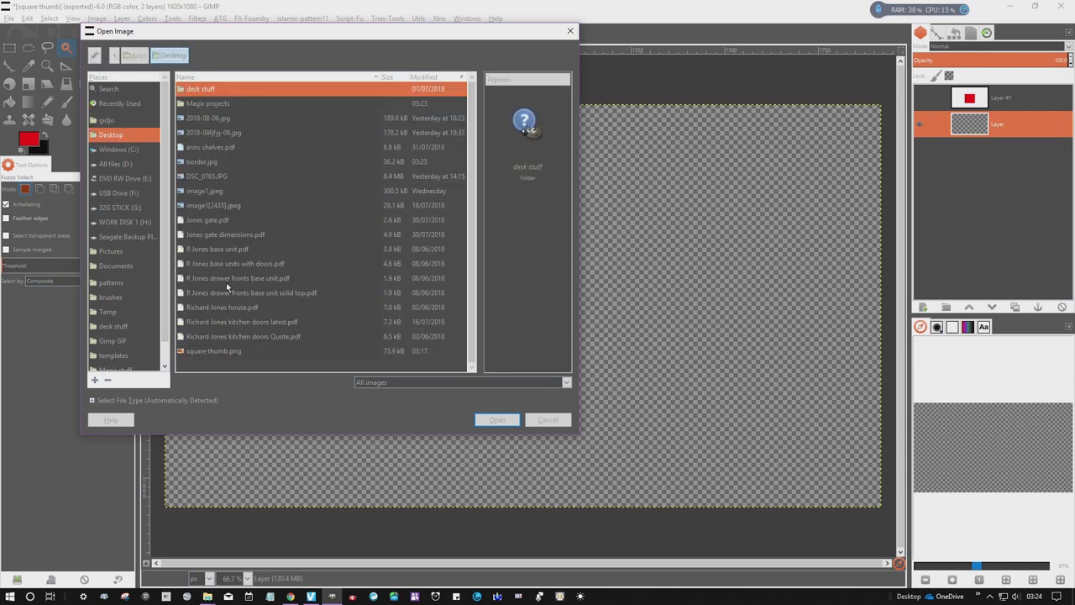
mouse_move(199, 244)
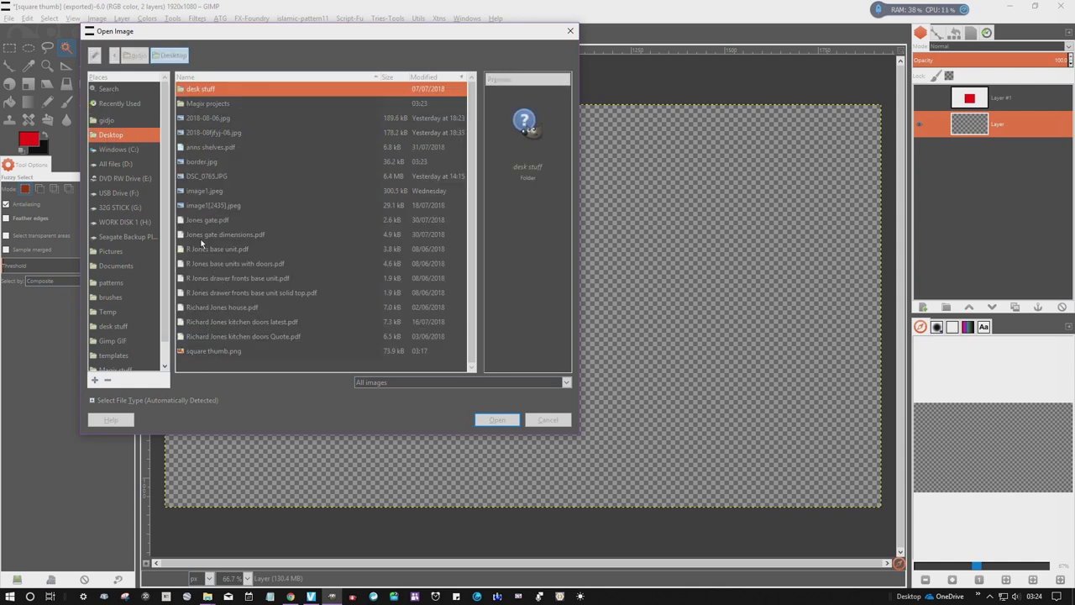
left_click(201, 162)
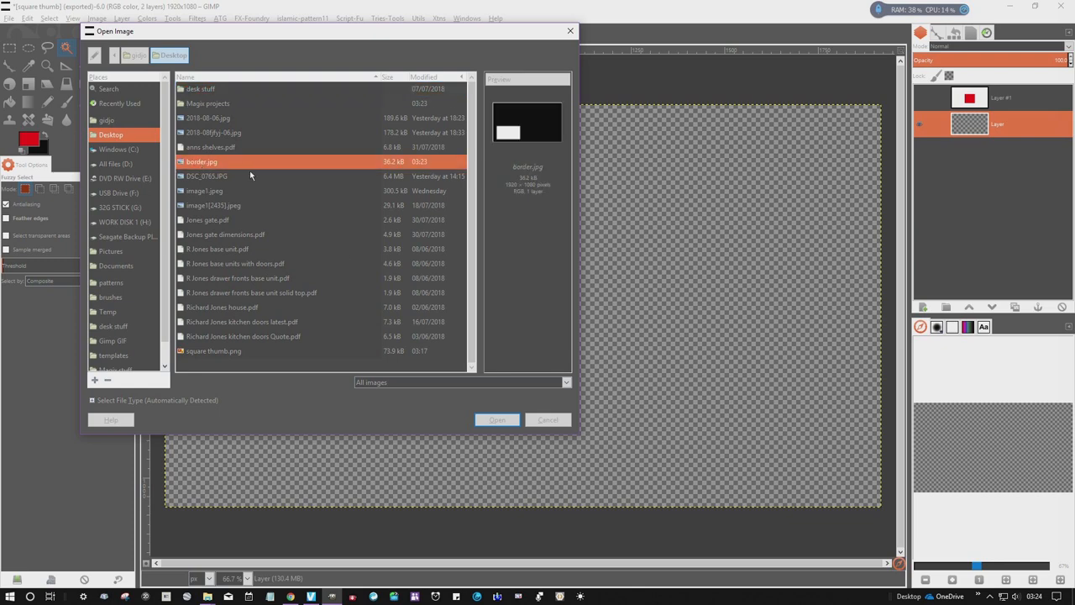
left_click(497, 420)
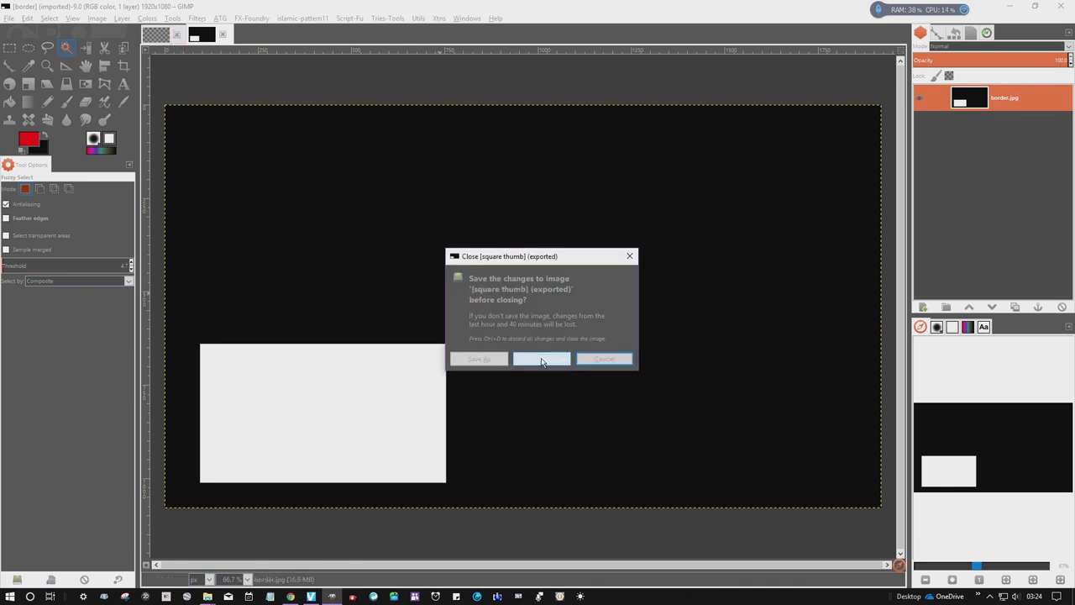
left_click(540, 359)
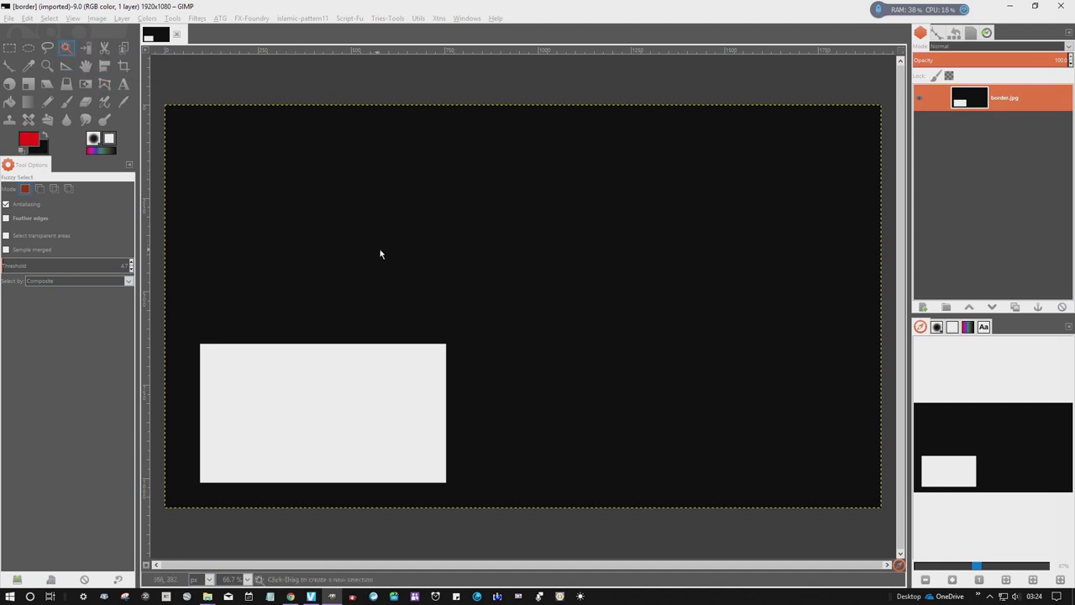
Fuzzy-select the white rectangle, add a transparent layer below the image, and grow the selection
left_click(323, 411)
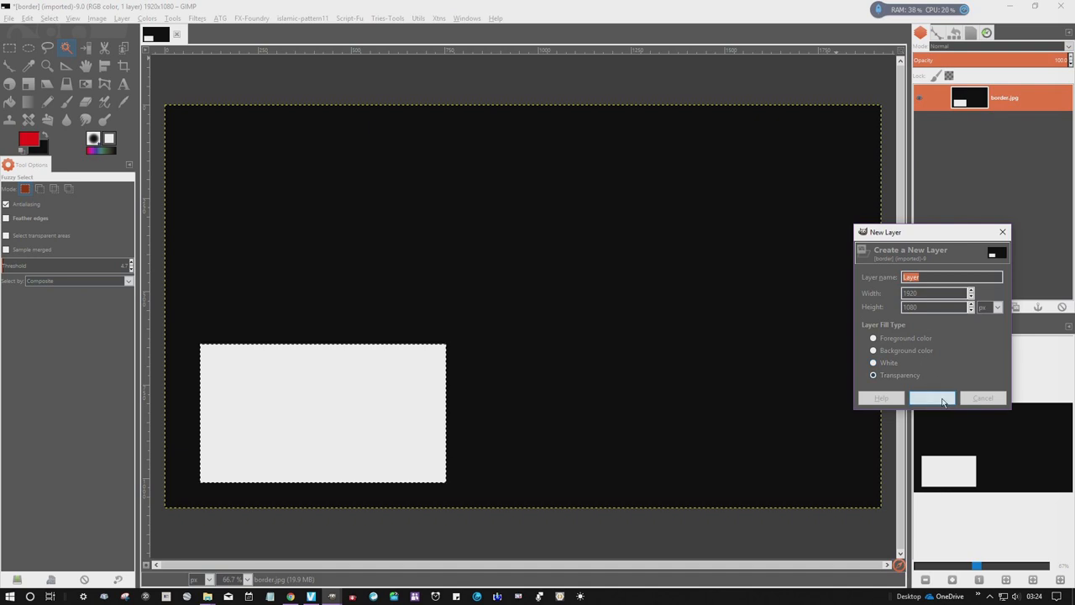
left_click(930, 396)
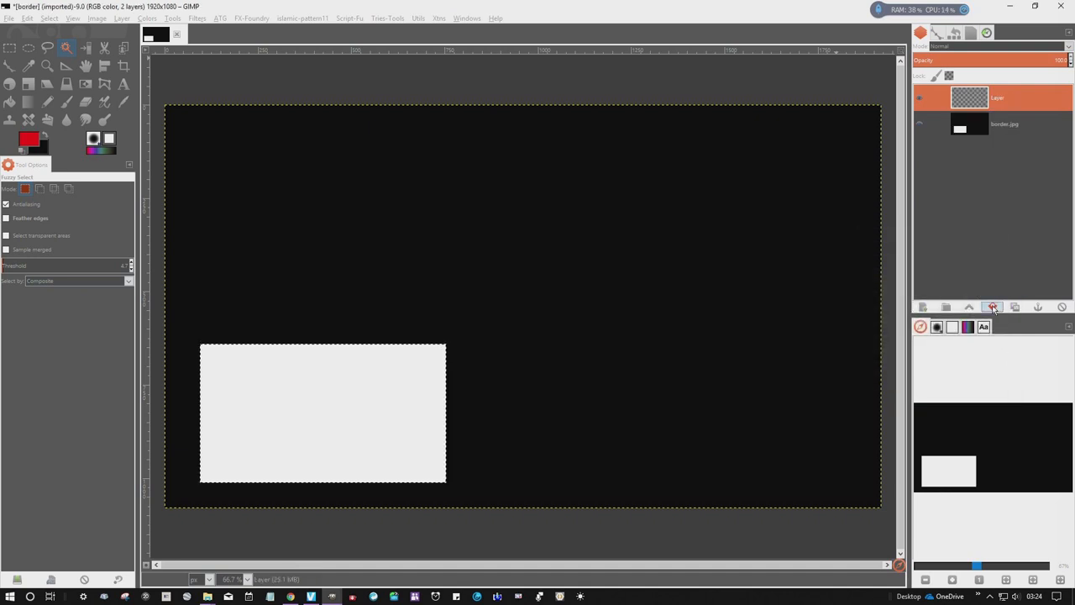
left_click(991, 305)
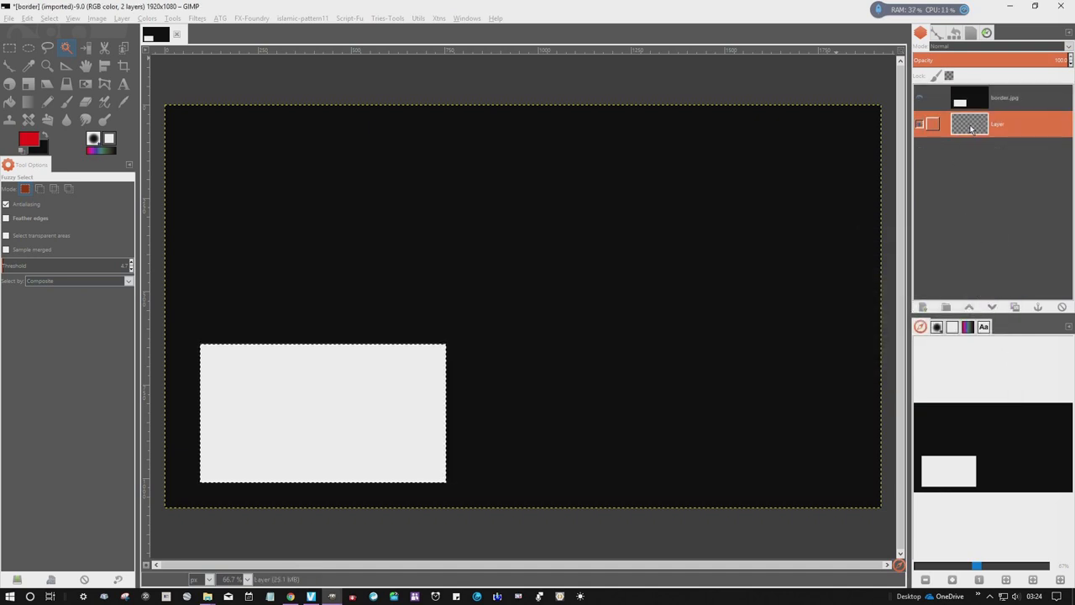
left_click(1004, 98)
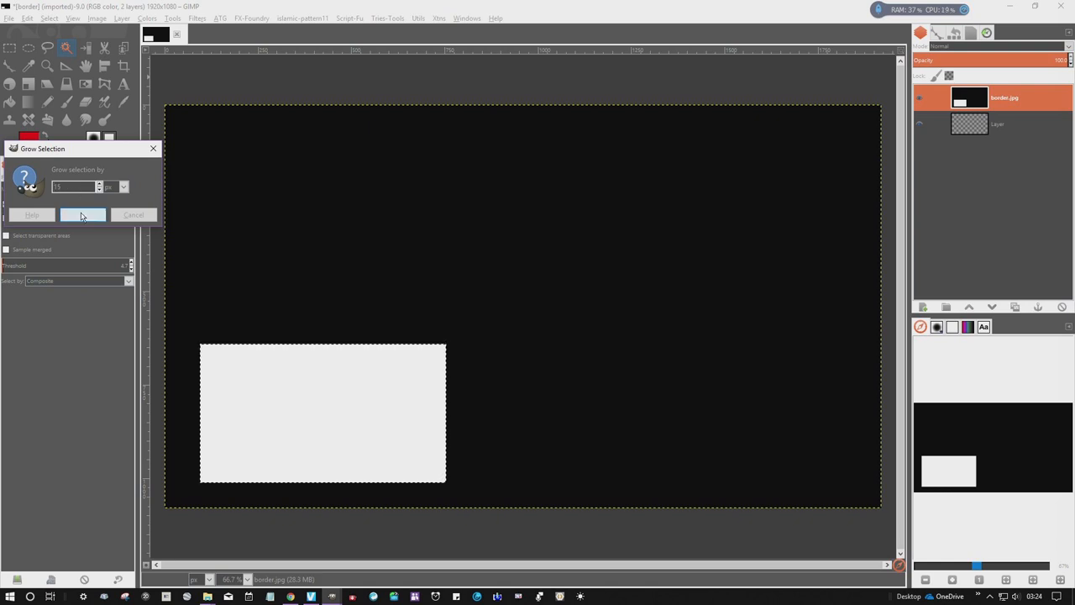
left_click(82, 215)
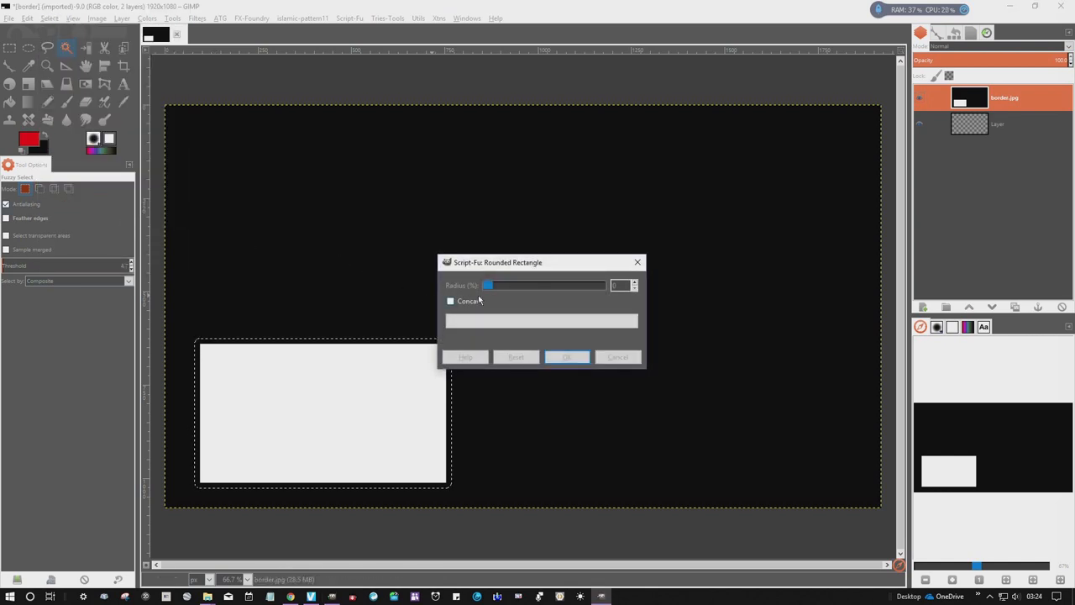
mouse_move(585, 282)
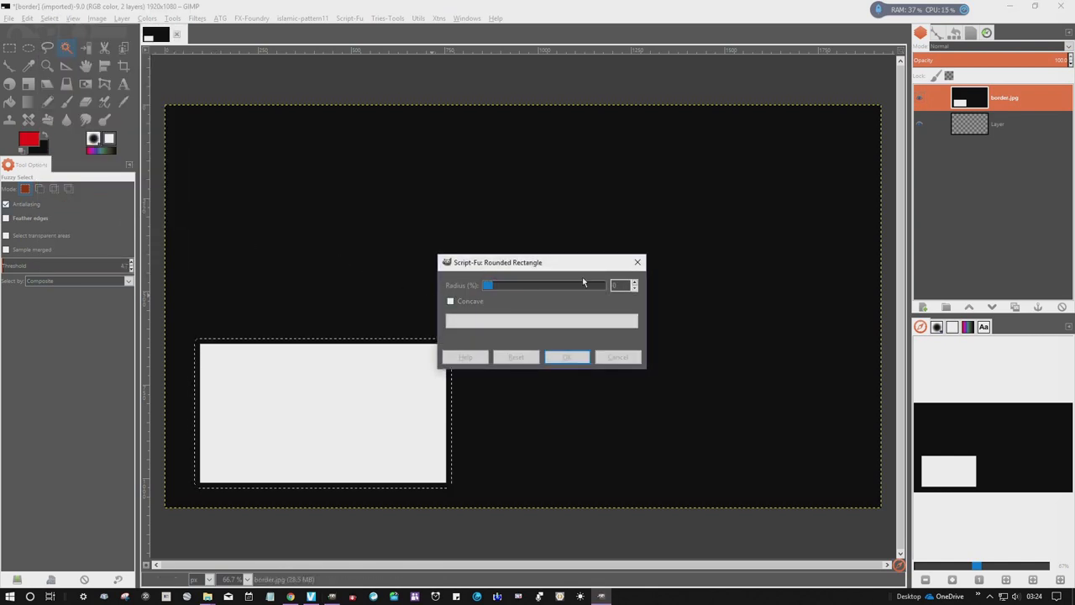
Round the selection's corners at minimum radius and sharpen its edges
left_click(566, 356)
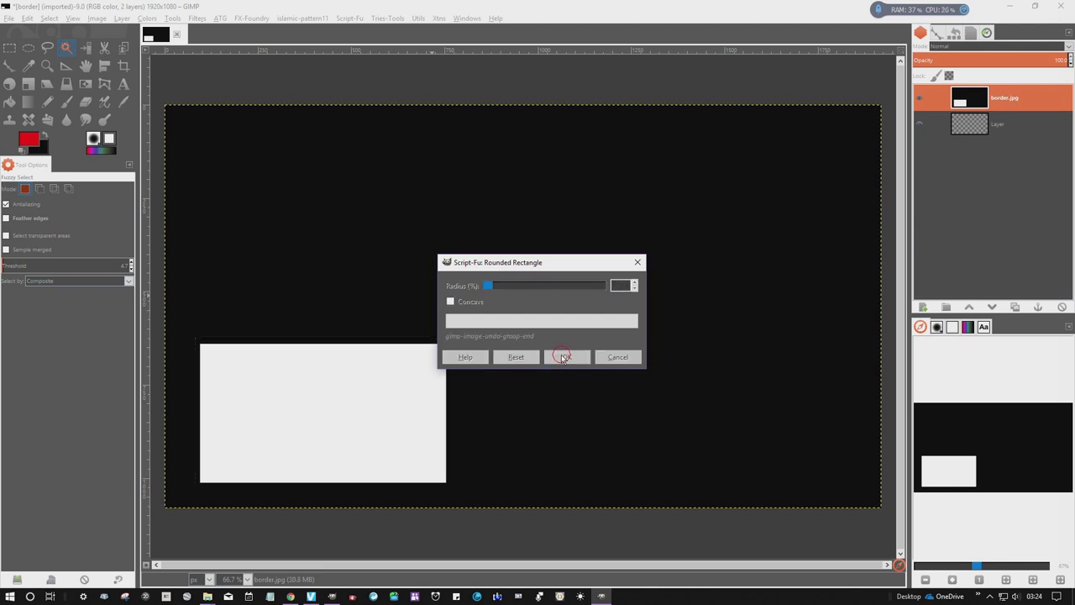
left_click(562, 356)
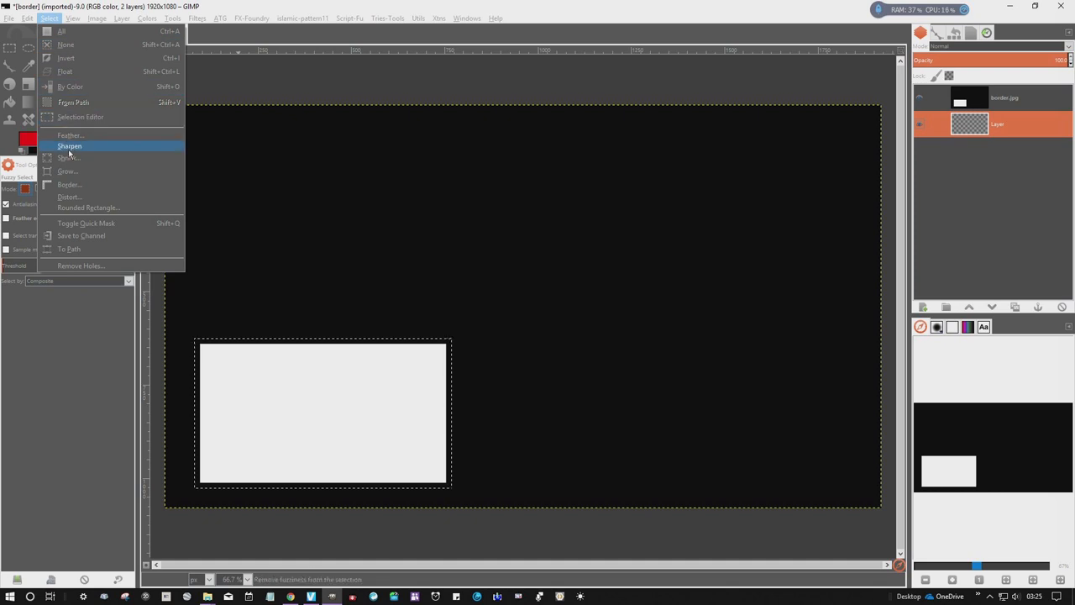
left_click(27, 17)
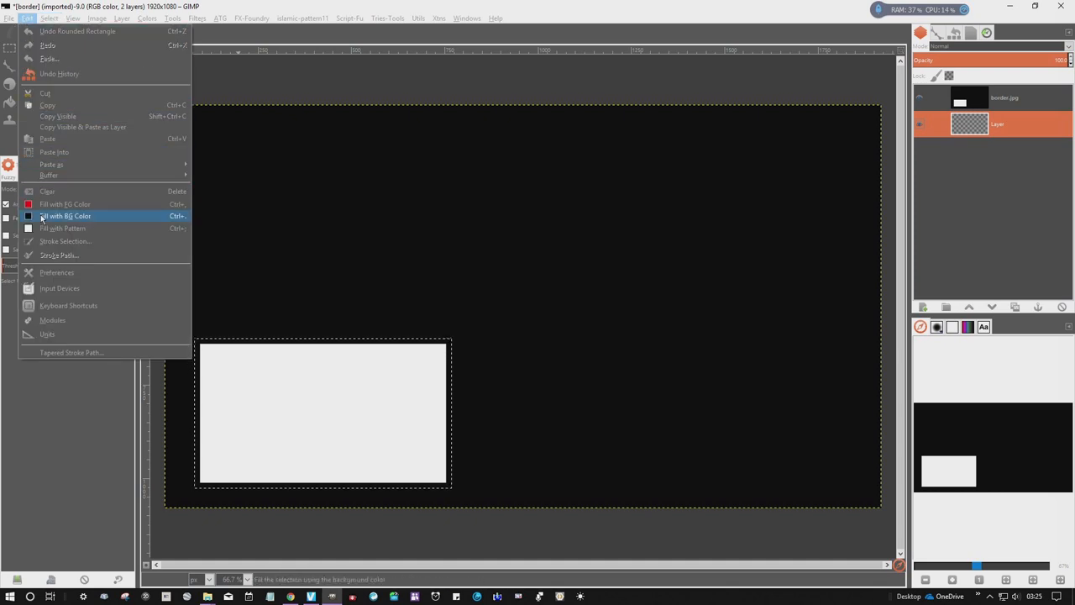
Fill the grown selection with black on the new layer and make the border.png layer active
left_click(64, 215)
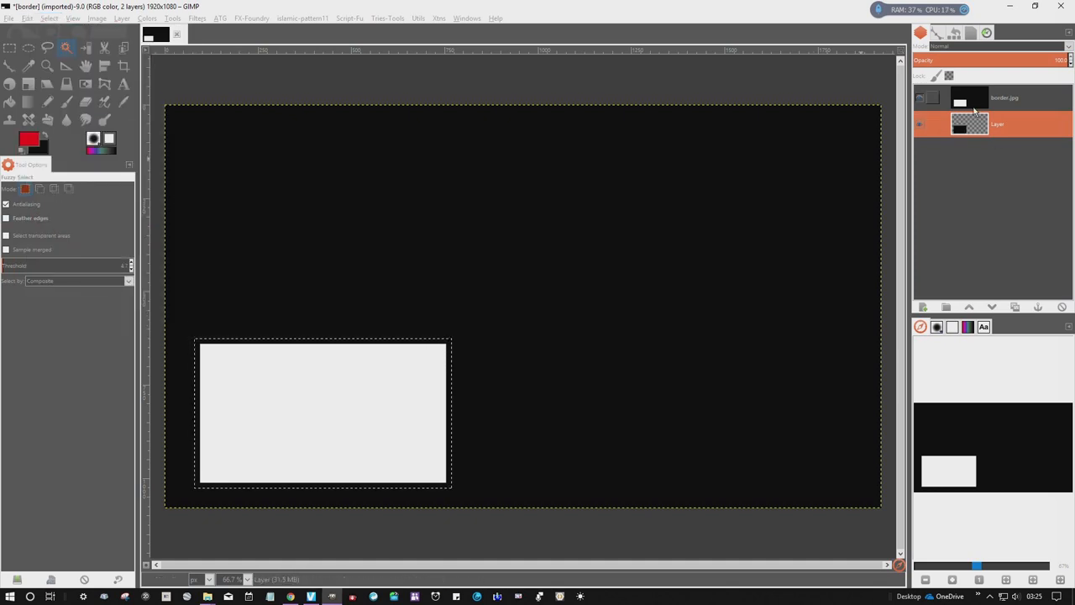
left_click(919, 97)
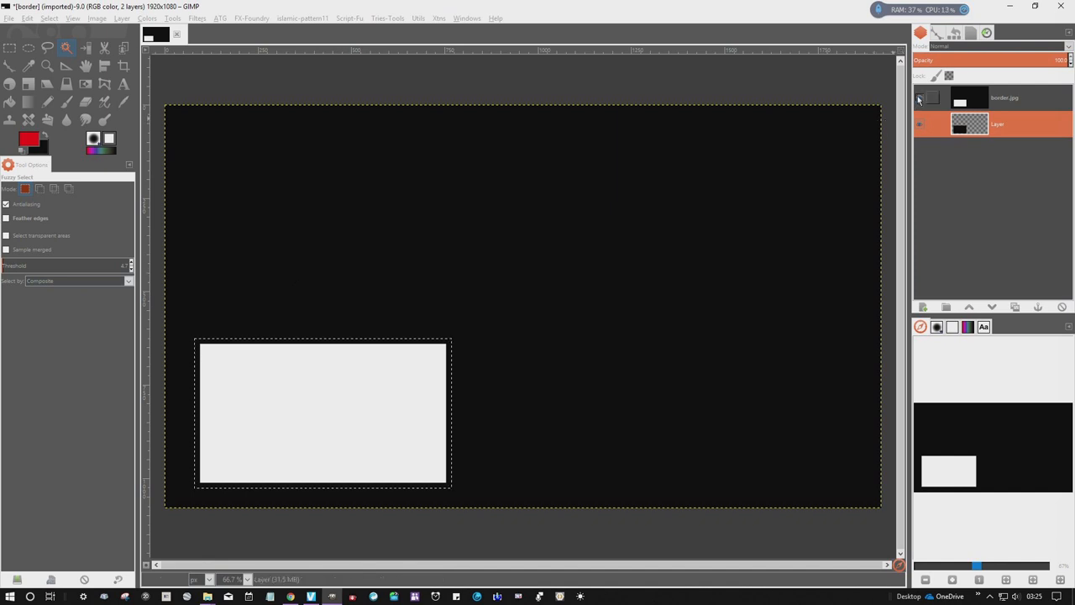
left_click(920, 98)
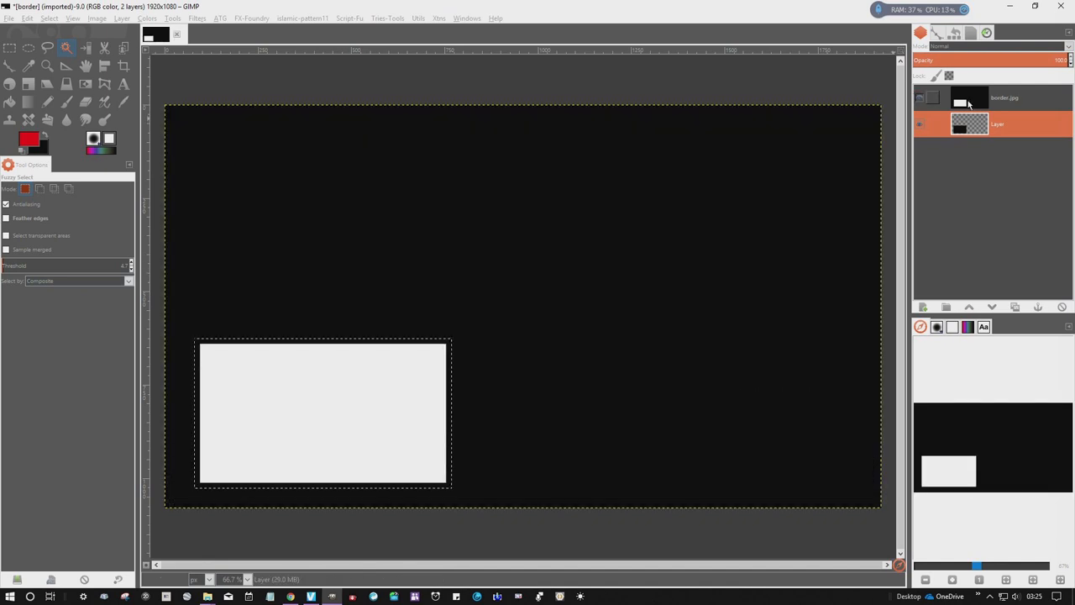
left_click(1005, 98)
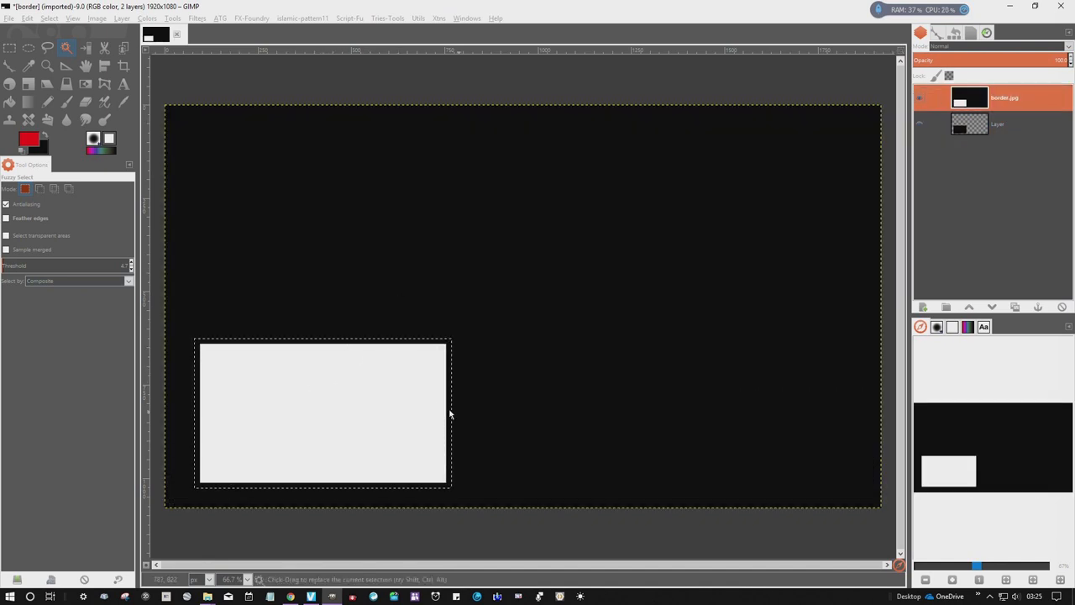
right_click(971, 97)
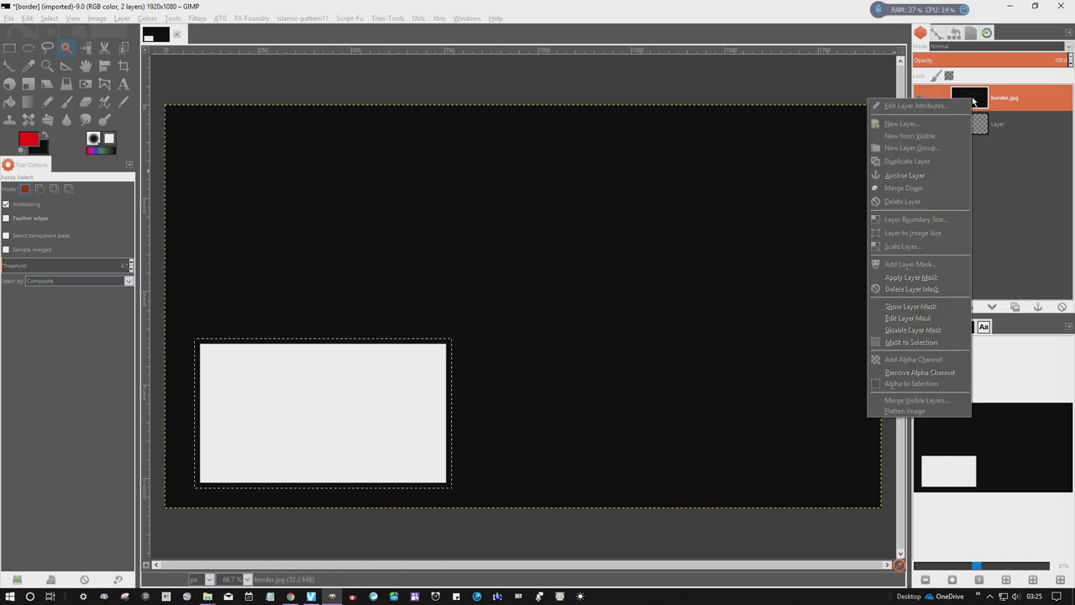
mouse_move(910, 383)
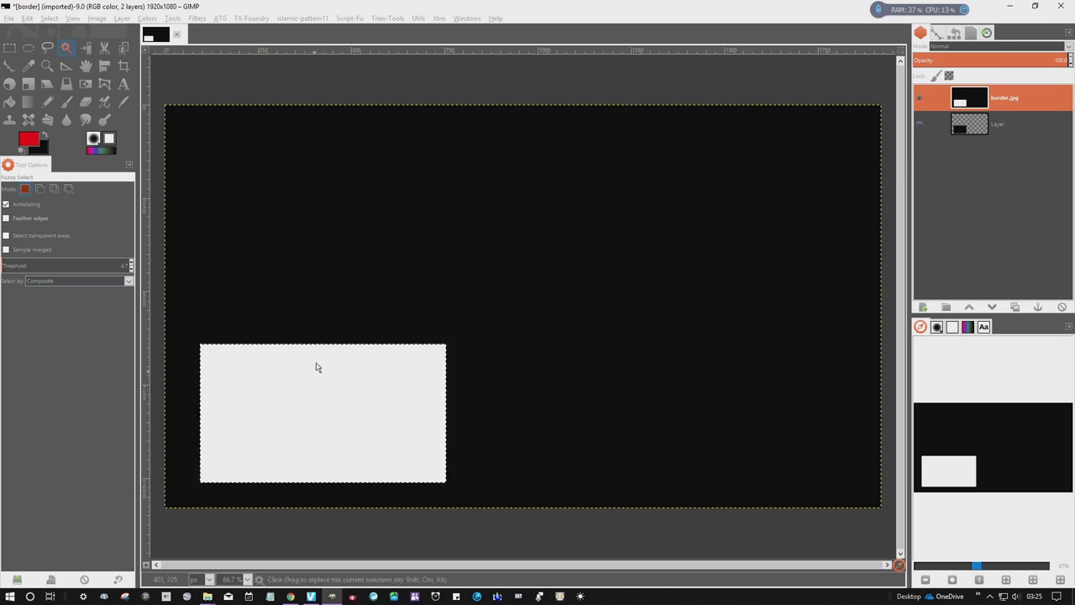
Reselect the white rectangle and hide the original border.png layer
left_click(998, 125)
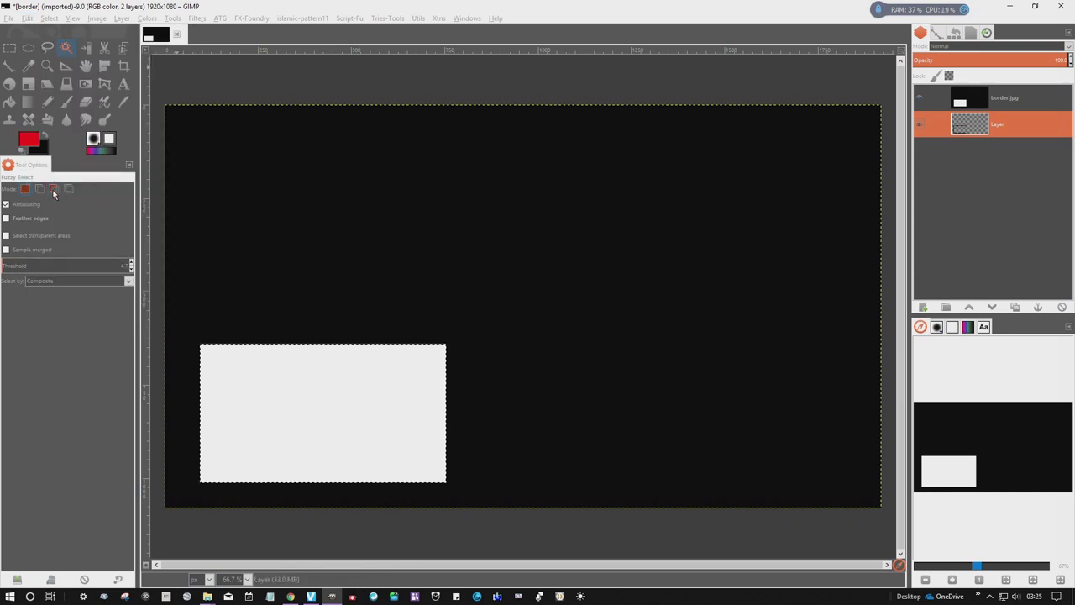
left_click(924, 96)
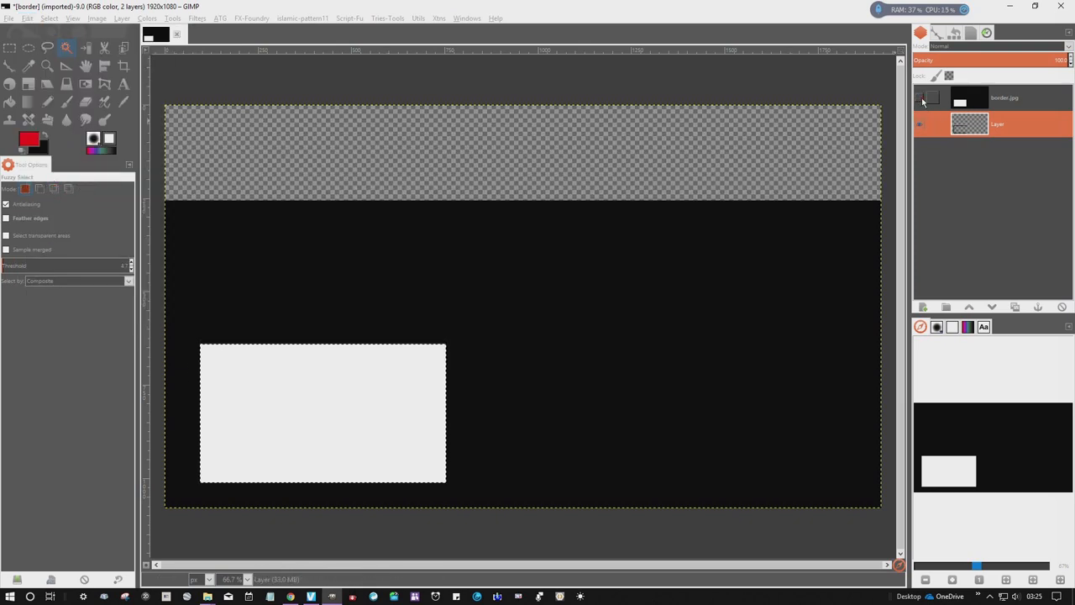
Delete the opaque imported border layer, leaving only the black rectangle on transparency
left_click(920, 97)
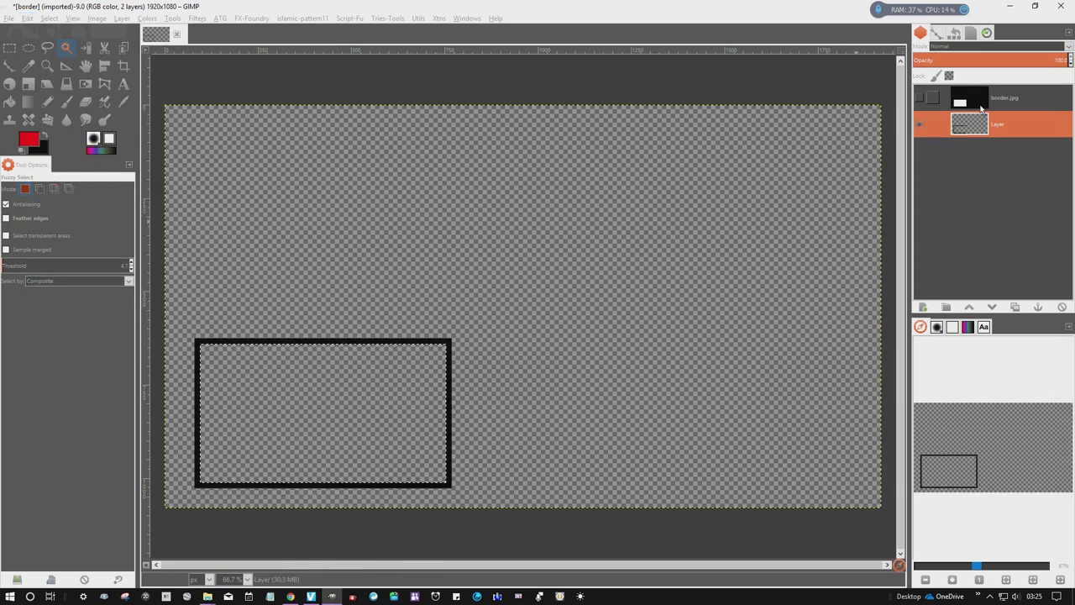
left_click(1061, 306)
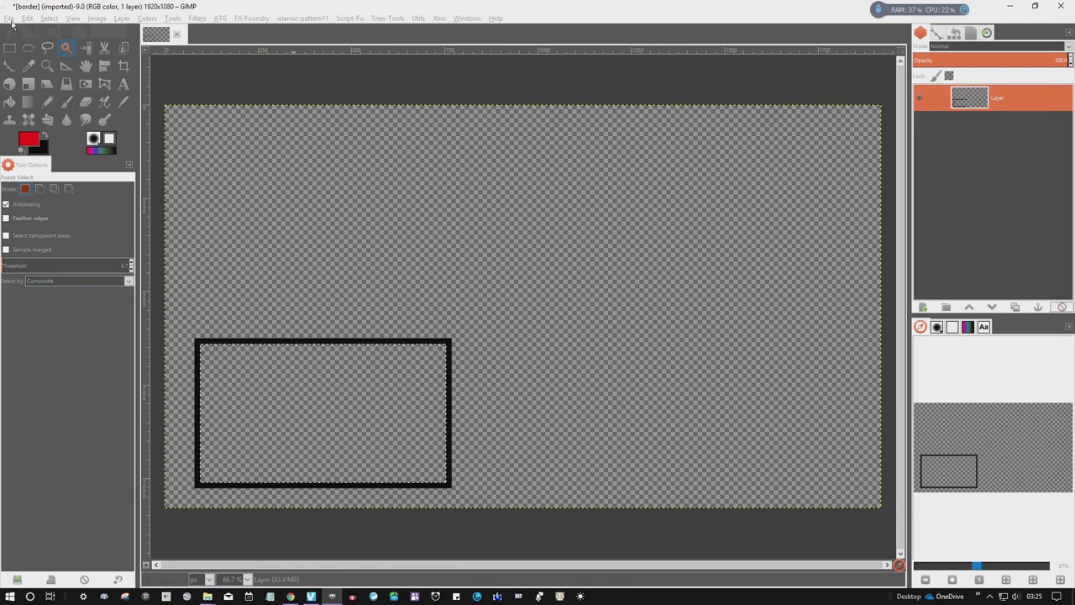
left_click(9, 17)
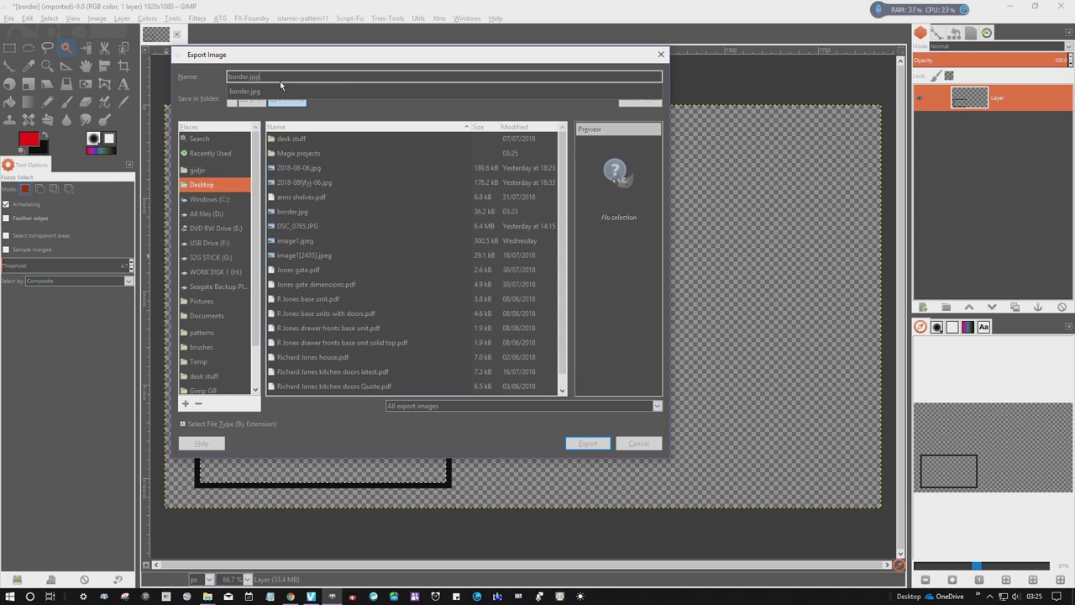
Export the transparent black border to the Desktop as a .png file
key("BackSpace")
type("ng.png")
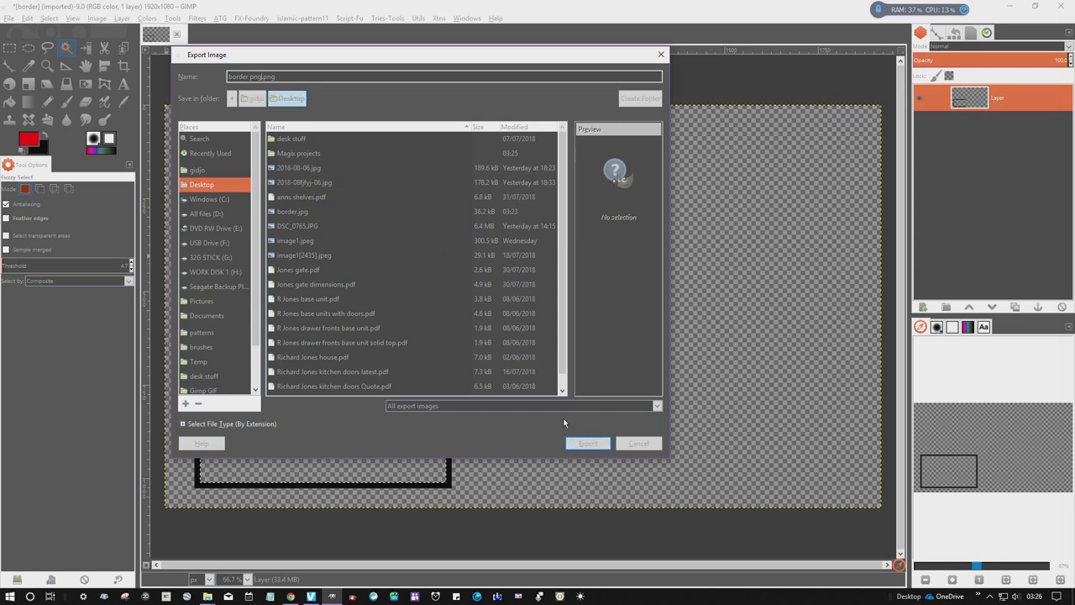
left_click(587, 444)
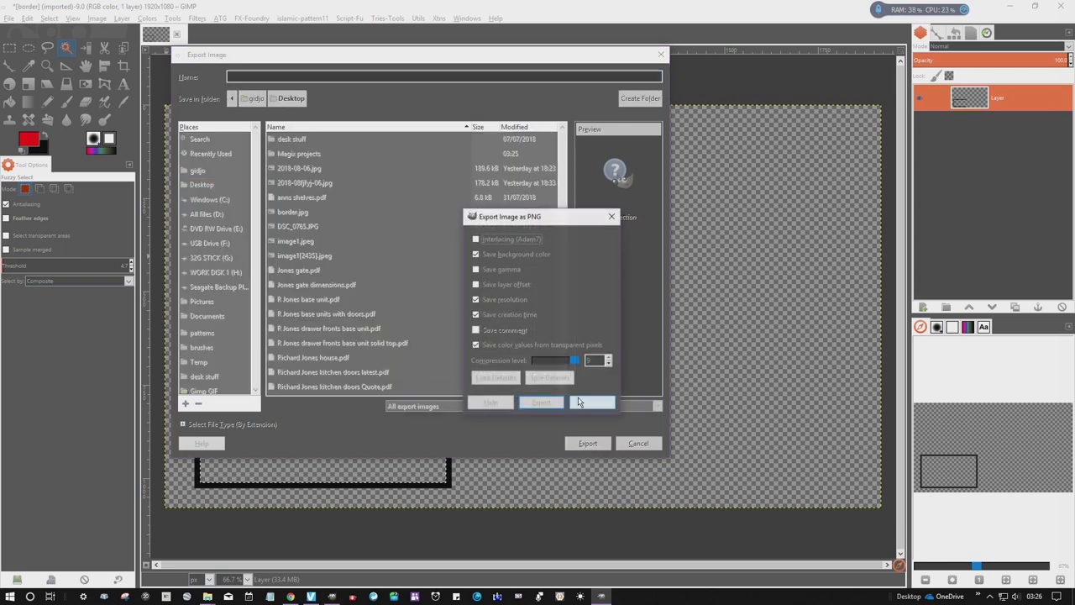
left_click(540, 403)
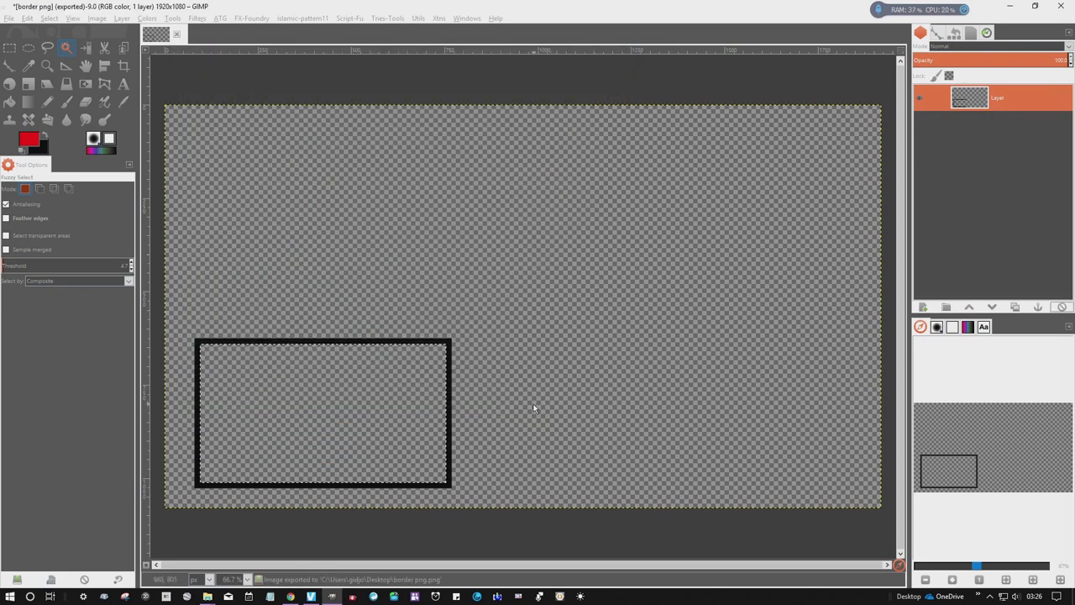
mouse_move(312, 596)
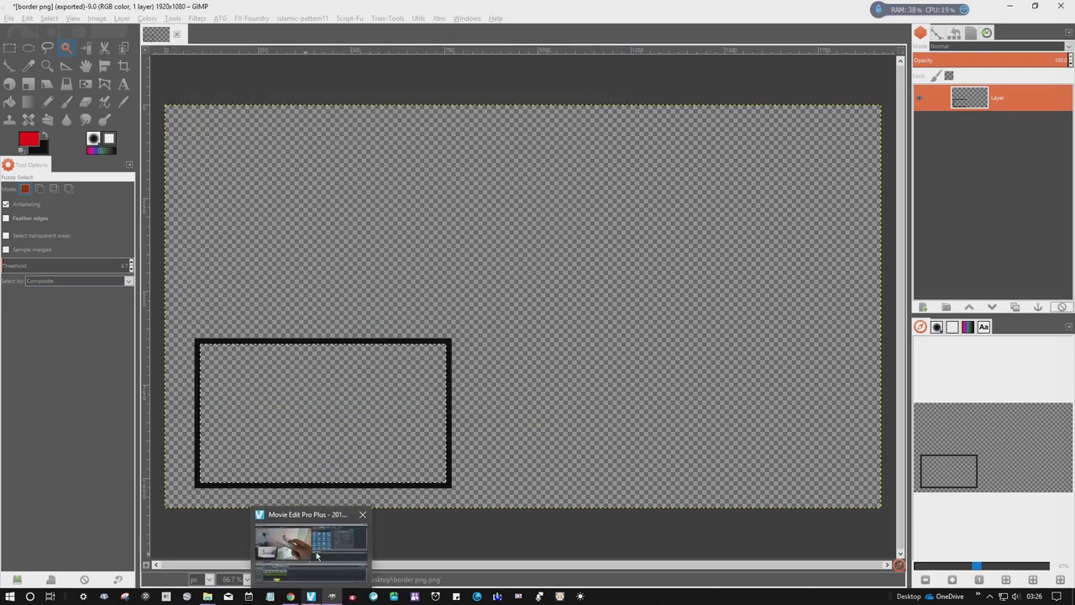
Switch to Movie Edit Pro and import the border PNG from the Desktop
left_click(311, 540)
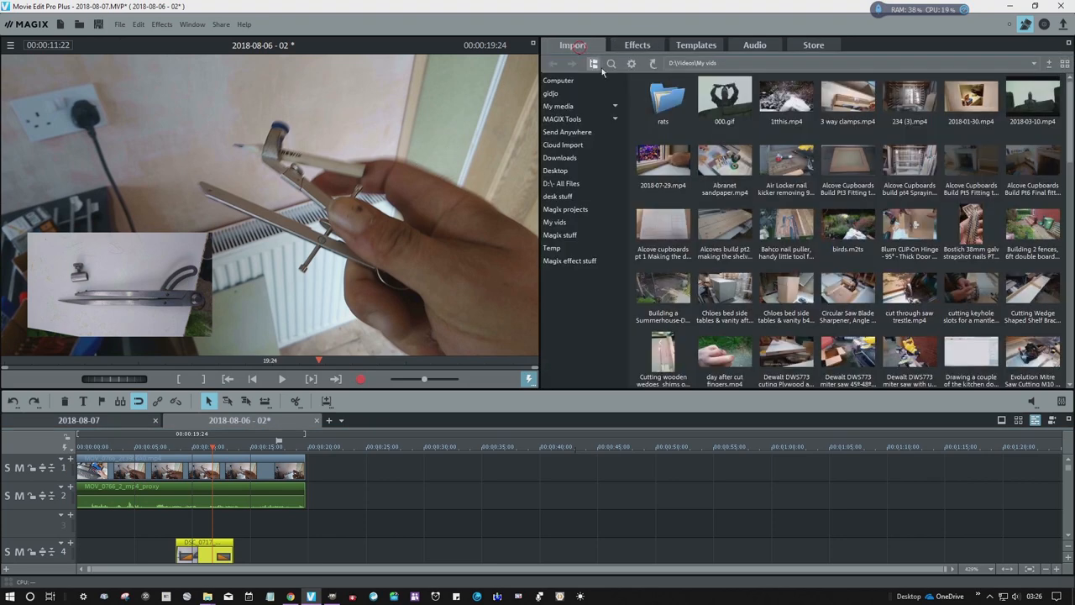
left_click(557, 195)
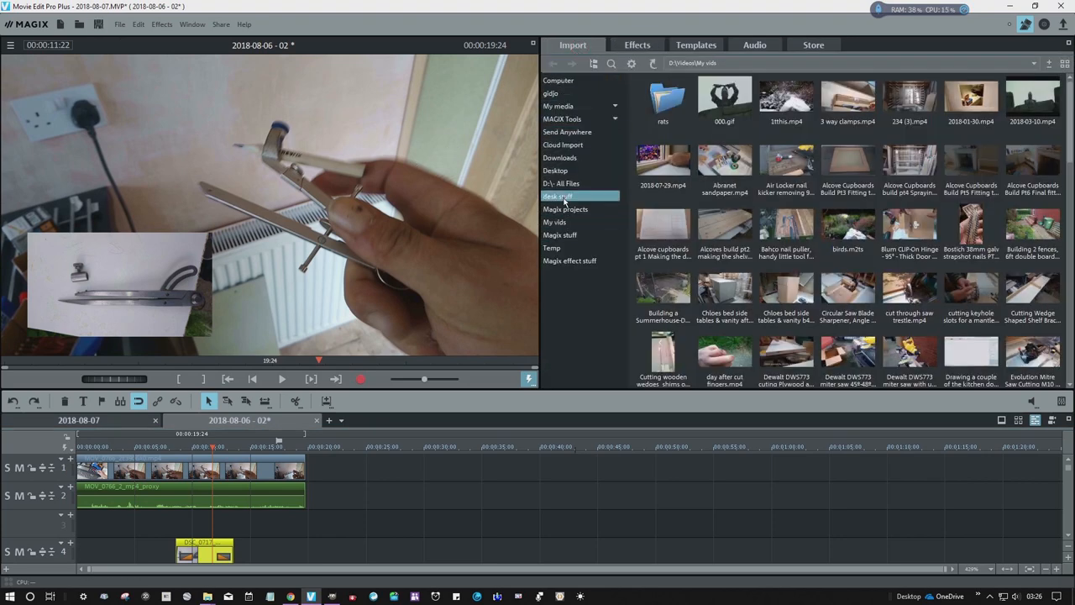
left_click(558, 194)
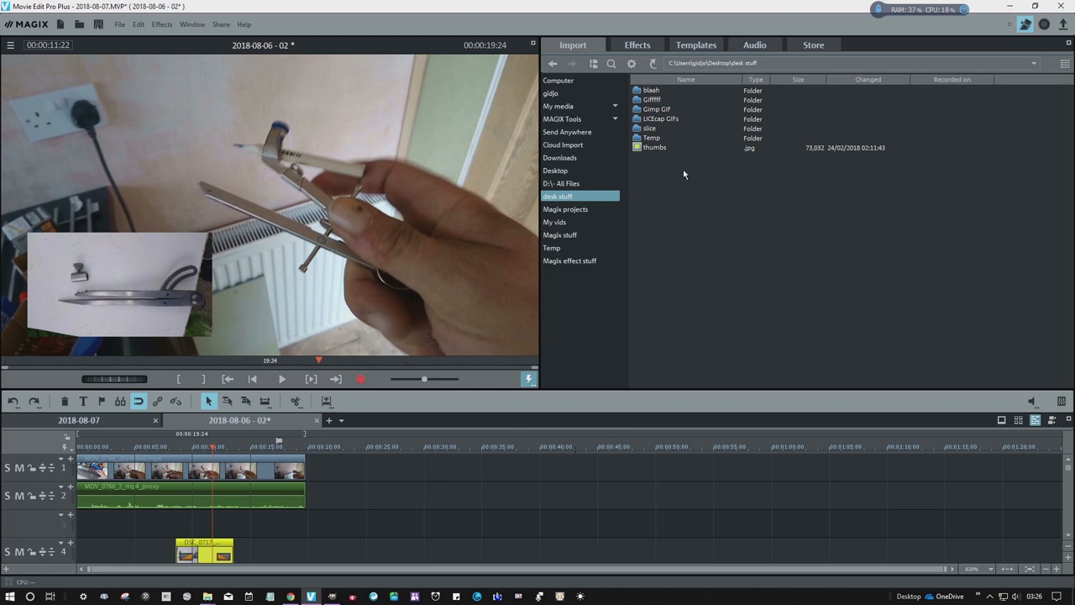
mouse_move(682, 173)
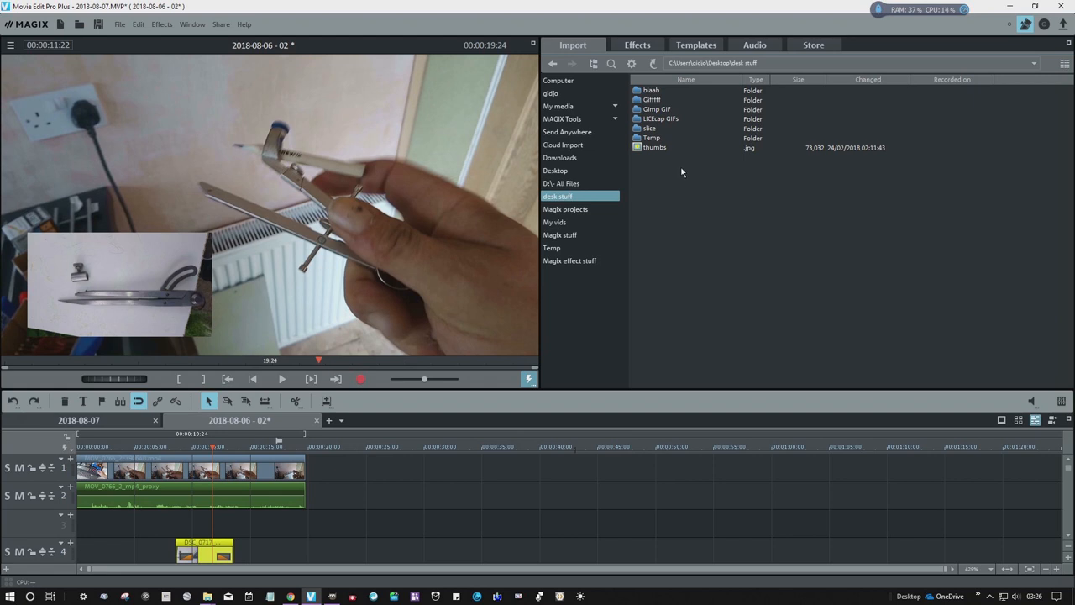
left_click(554, 172)
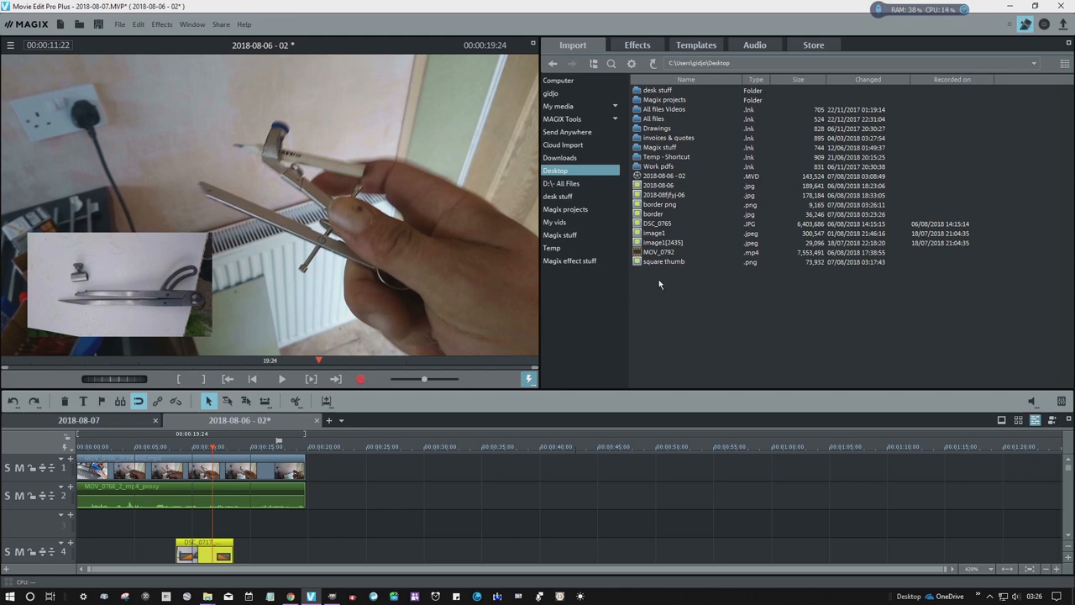
left_click(658, 205)
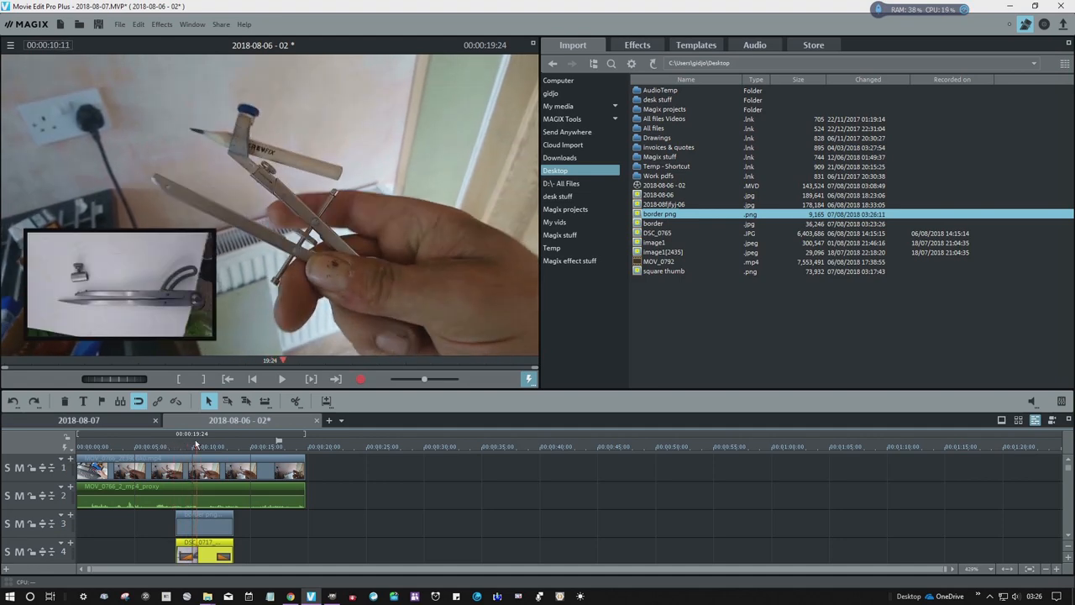
Place the border clip over the inset clip and position the border around the inset picture in the preview
left_click_drag(658, 214, 205, 520)
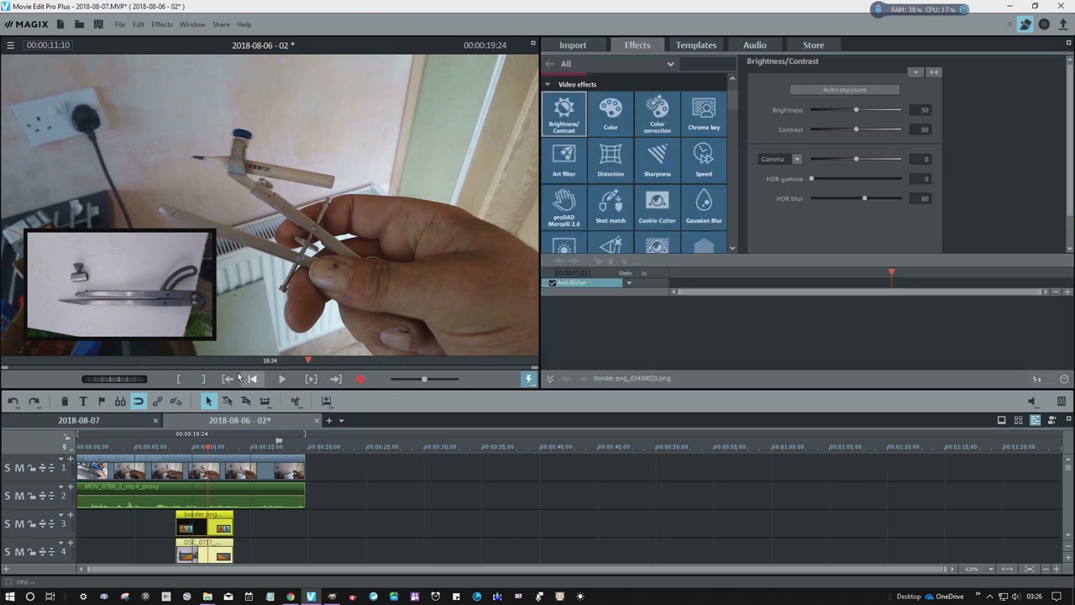
scroll("down", 3)
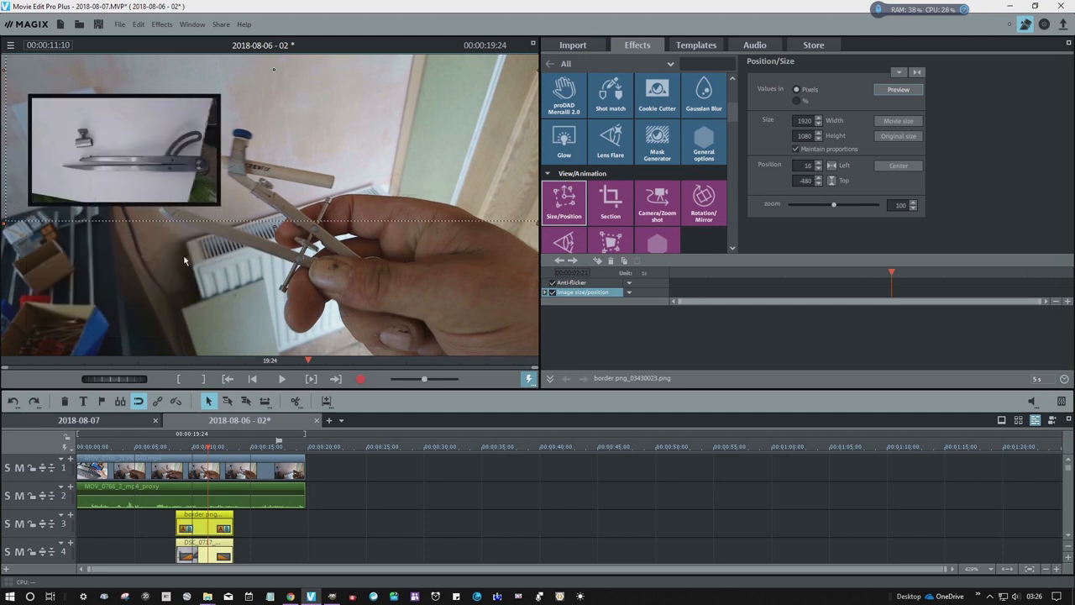
left_click_drag(124, 149, 198, 131)
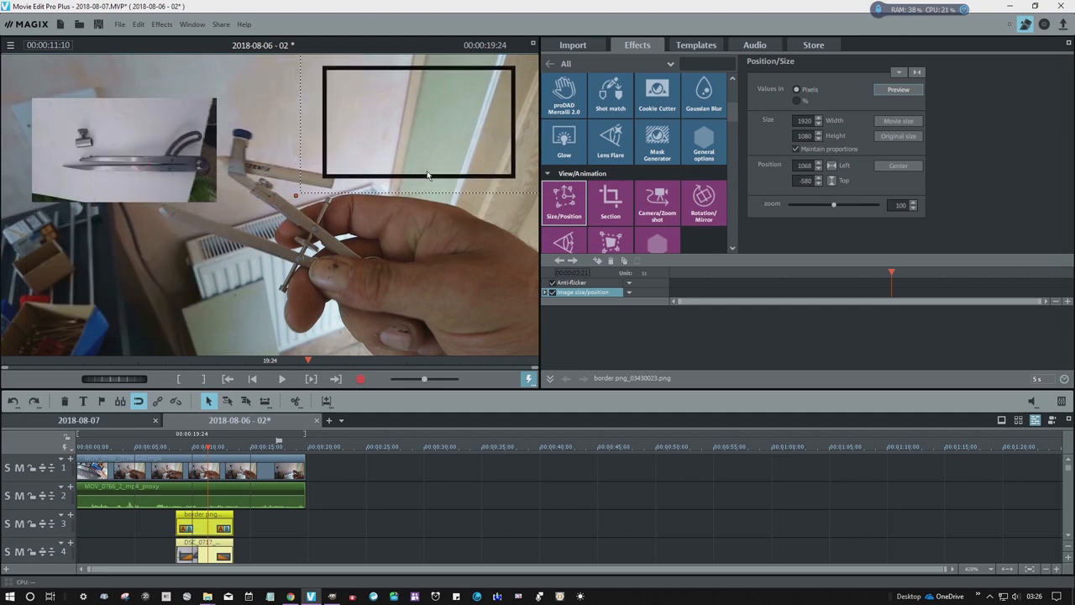
left_click_drag(418, 121, 193, 142)
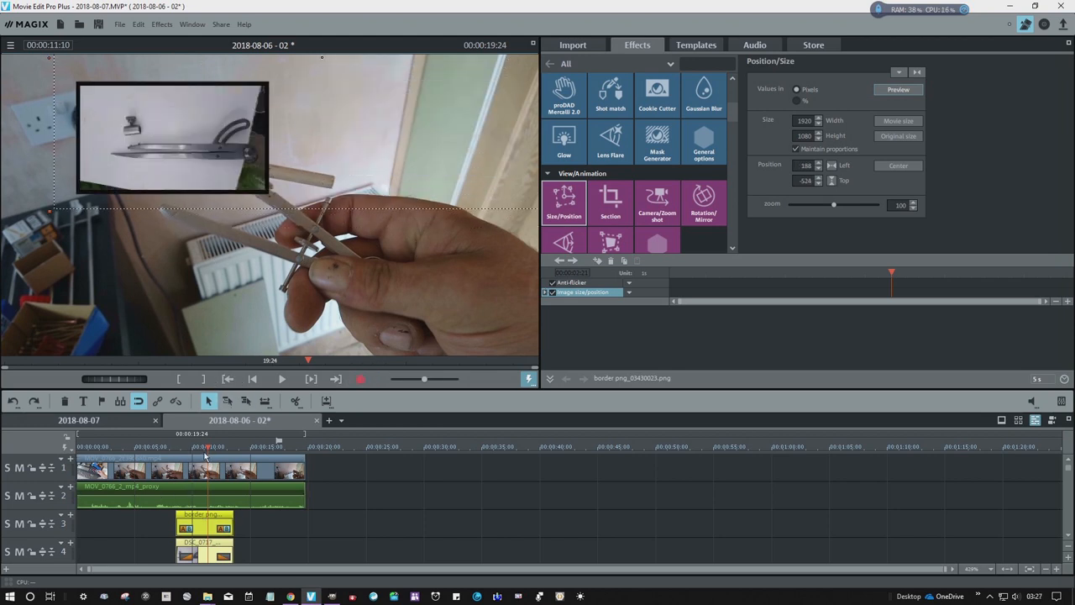
left_click(192, 447)
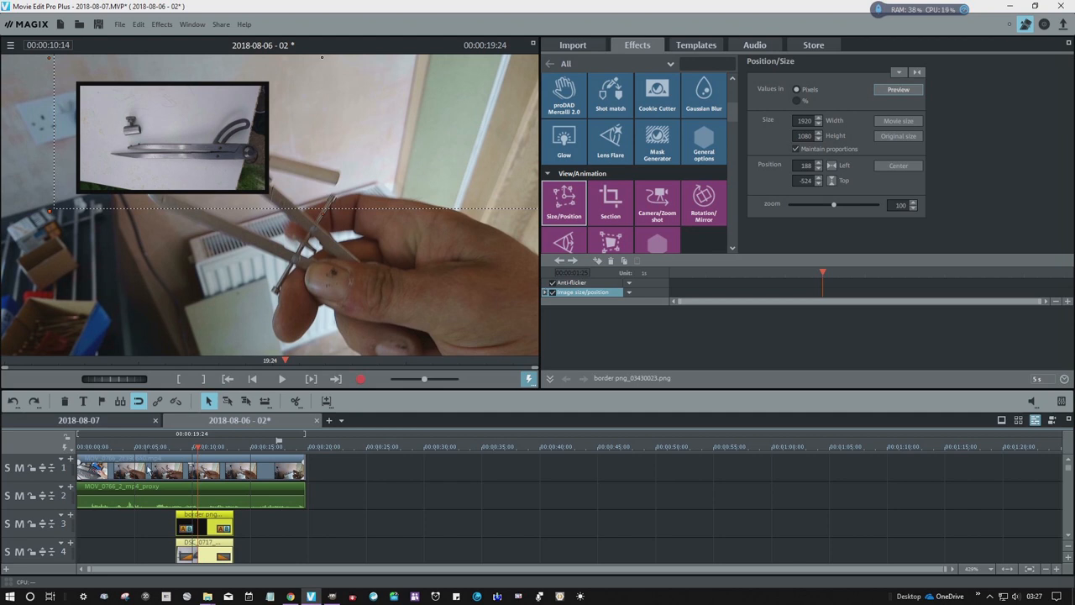
mouse_move(200, 376)
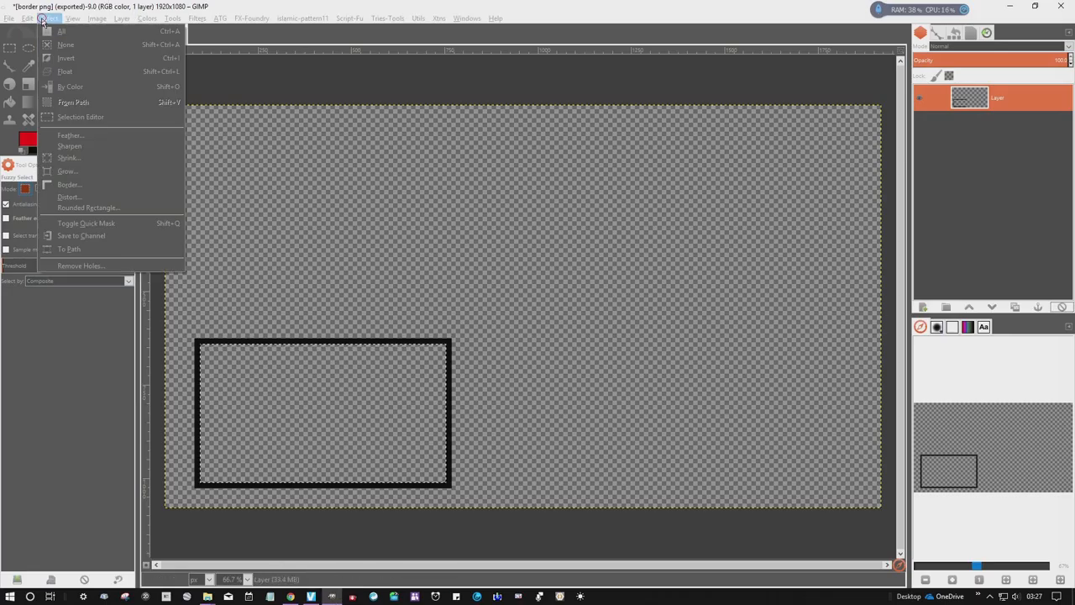
mouse_move(87, 208)
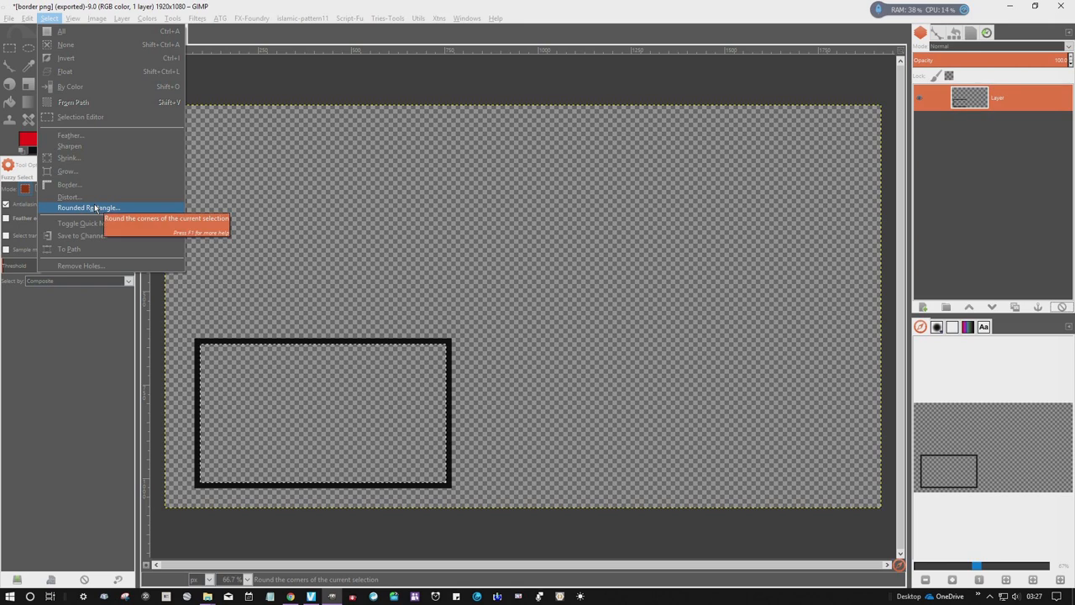
Apply Rounded Rectangle to the selection with the existing radius setting
left_click(88, 208)
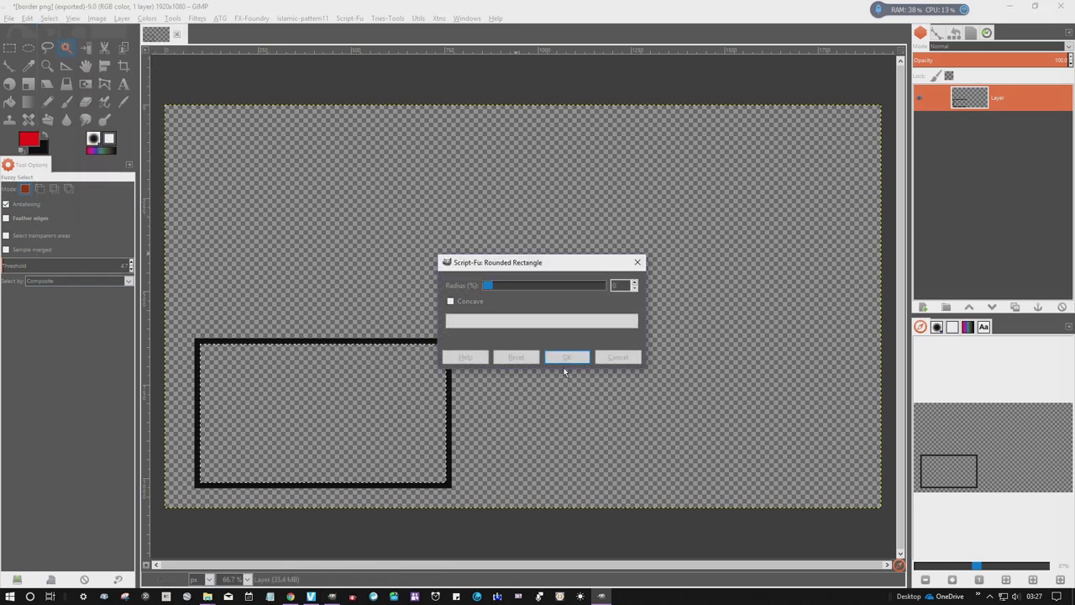
left_click(566, 356)
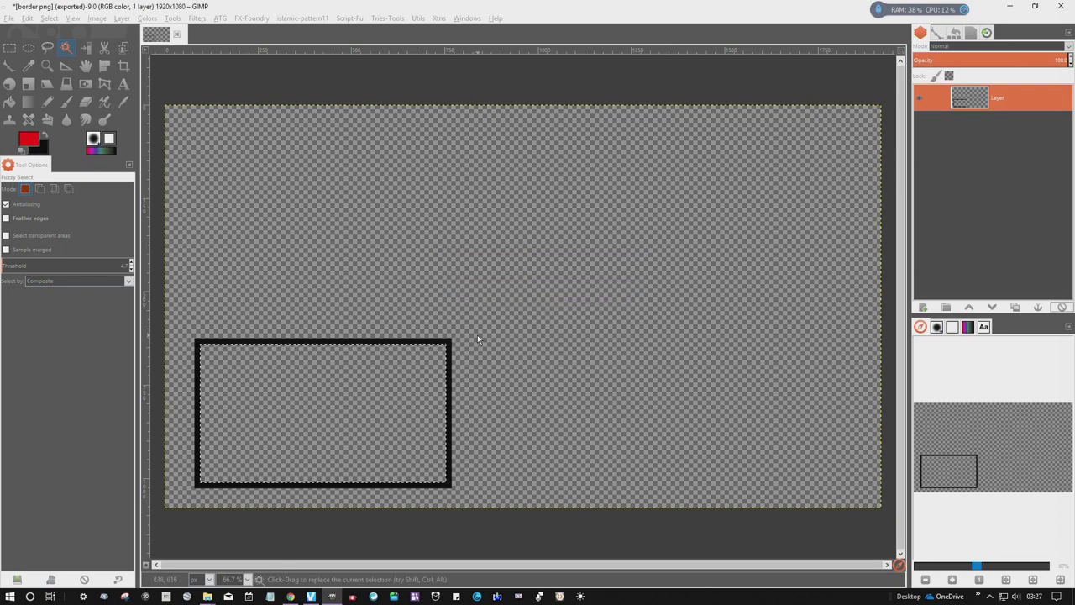